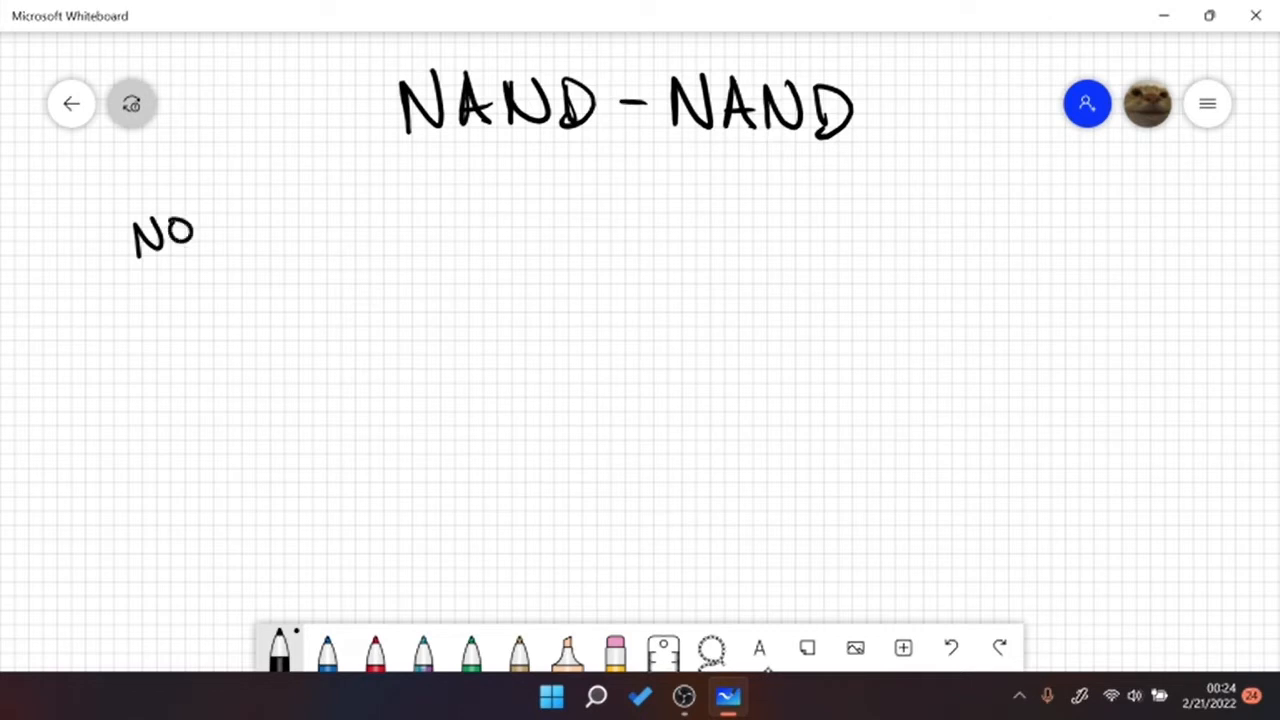
- Write the NOT heading with the expression A ⇒ Ā beside it
drag(204, 216, 216, 256)
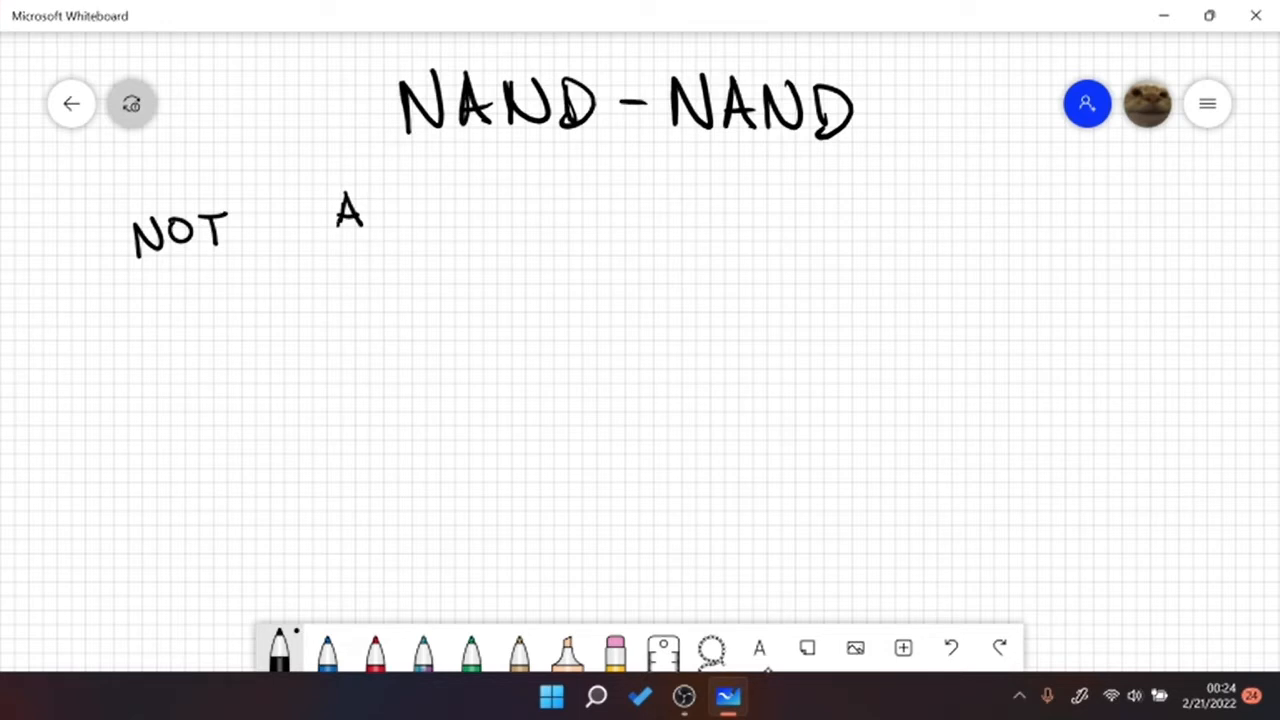
drag(404, 210, 490, 210)
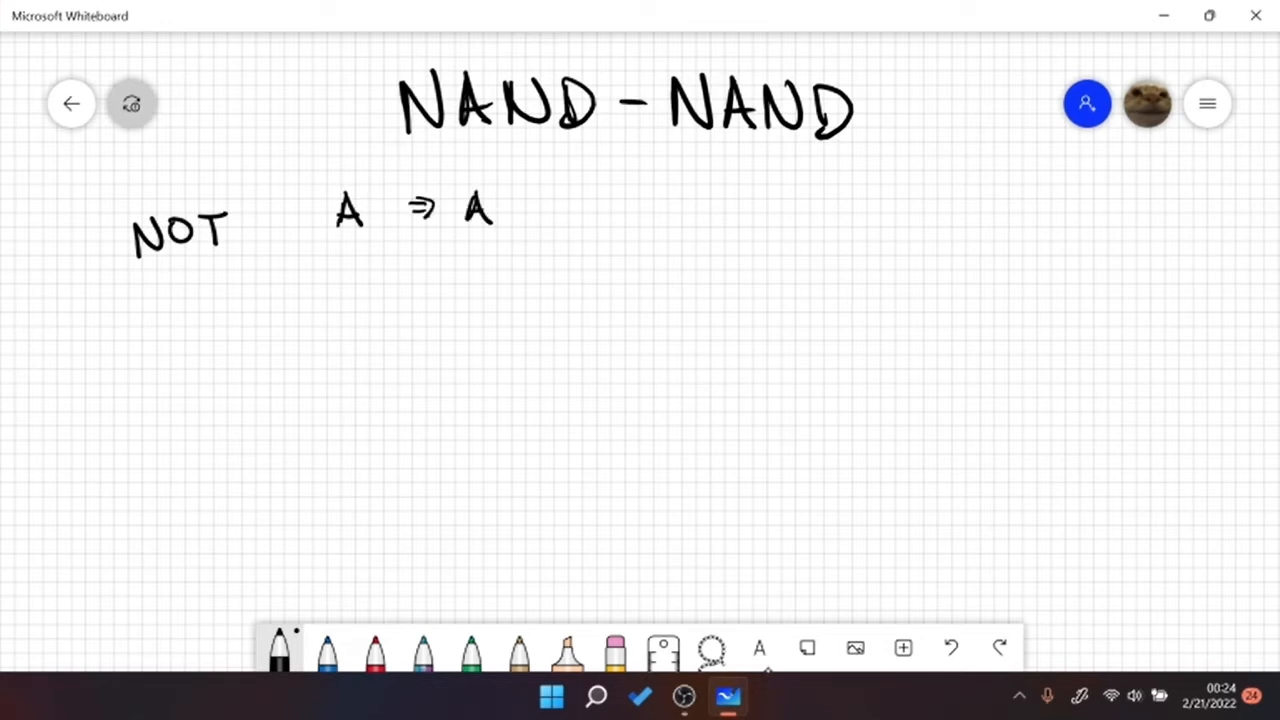
drag(462, 188, 492, 188)
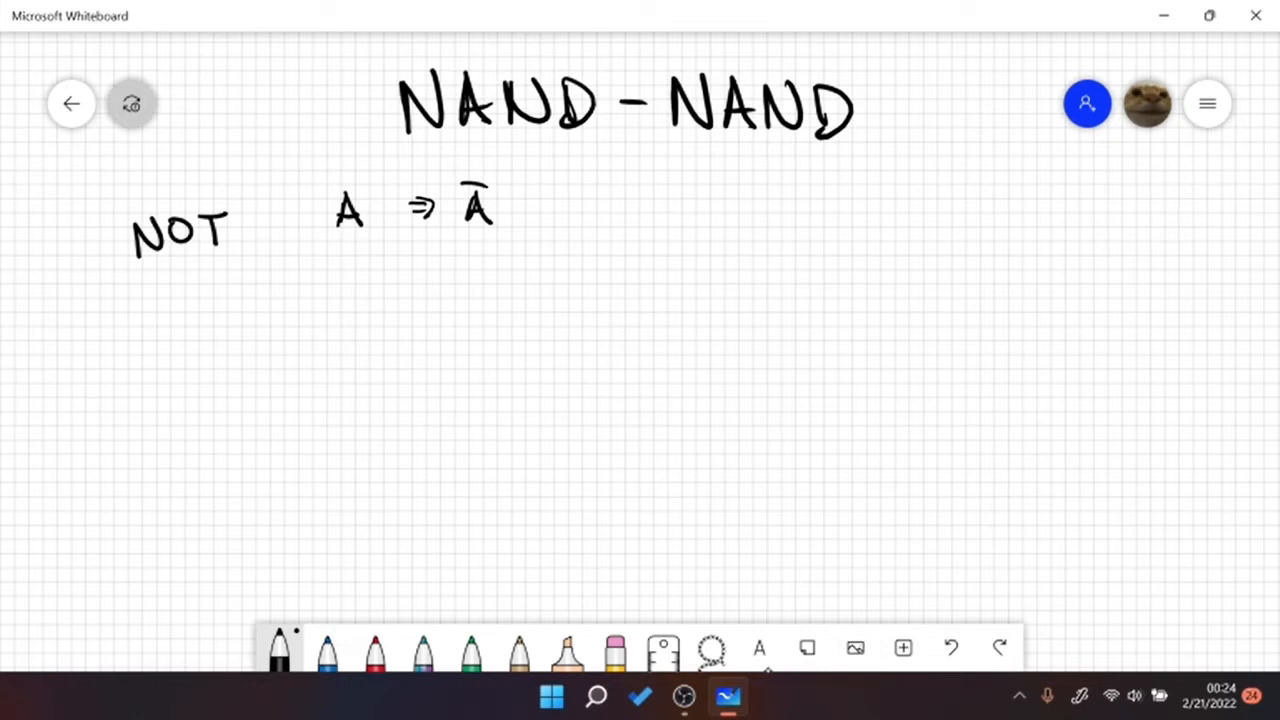
- Sketch a rough NAND gate with tied input A below, then remove the sketch
click(352, 300)
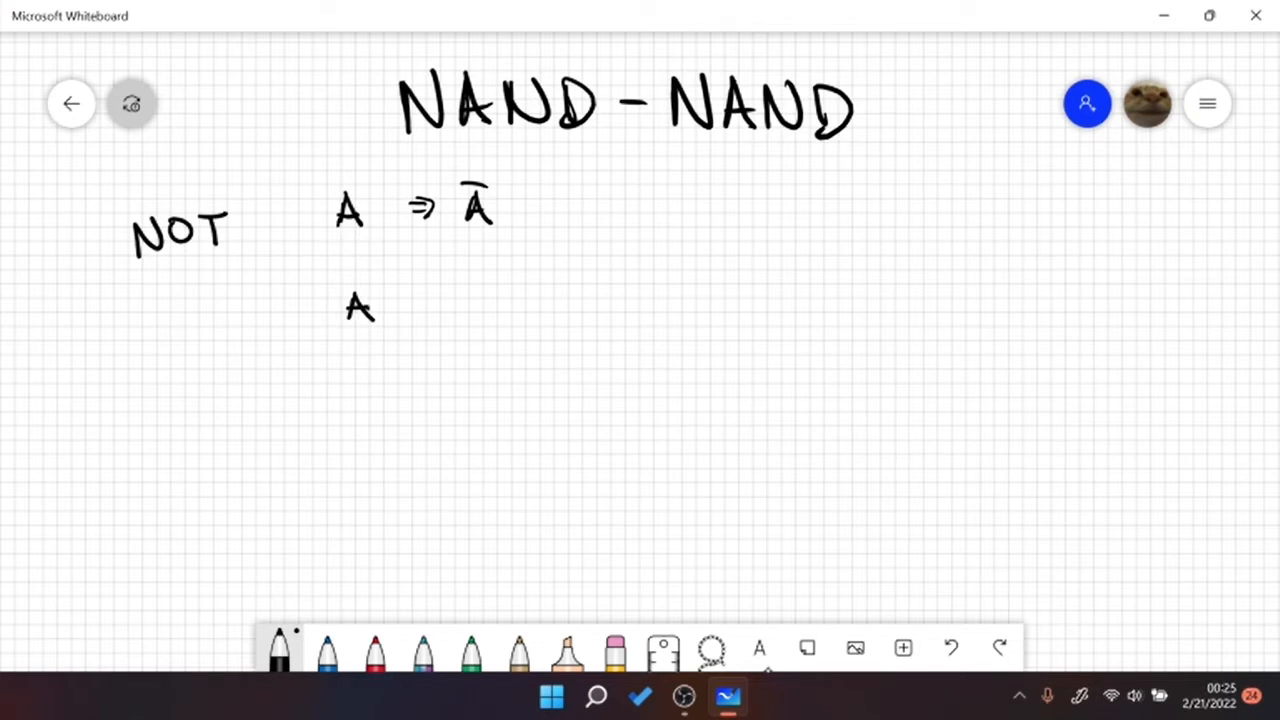
drag(390, 310, 470, 310)
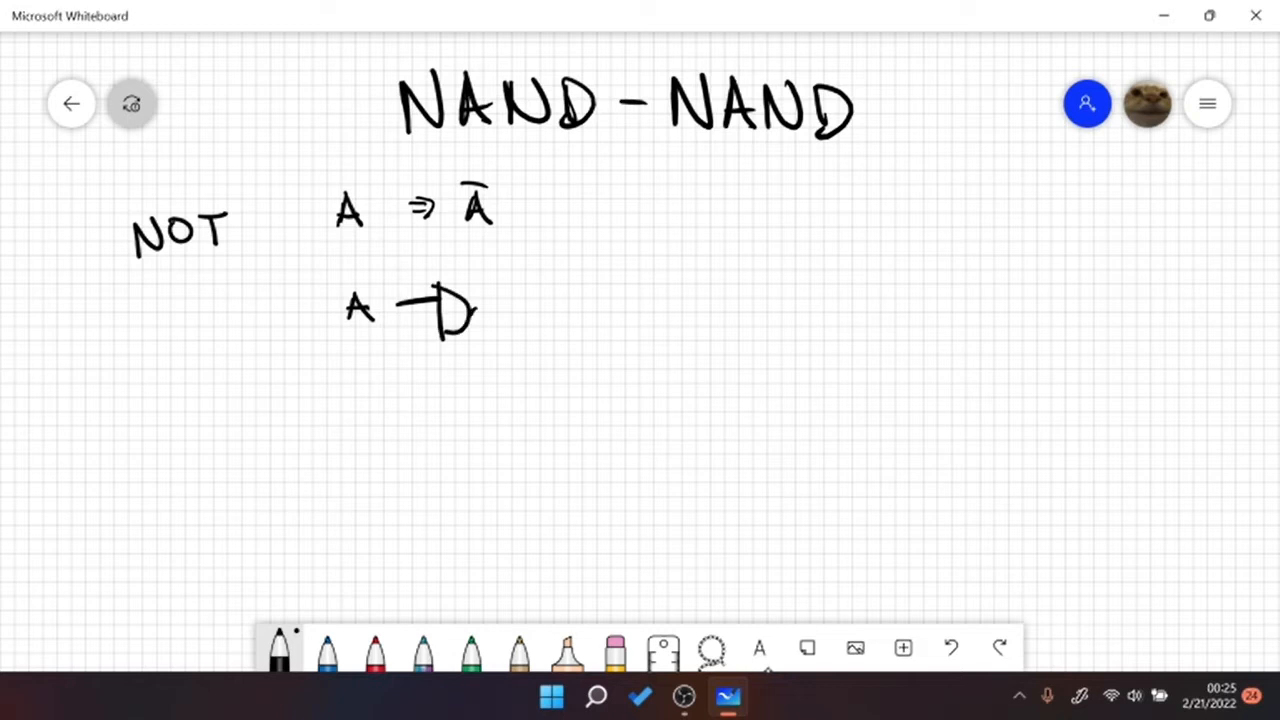
drag(476, 312, 484, 316)
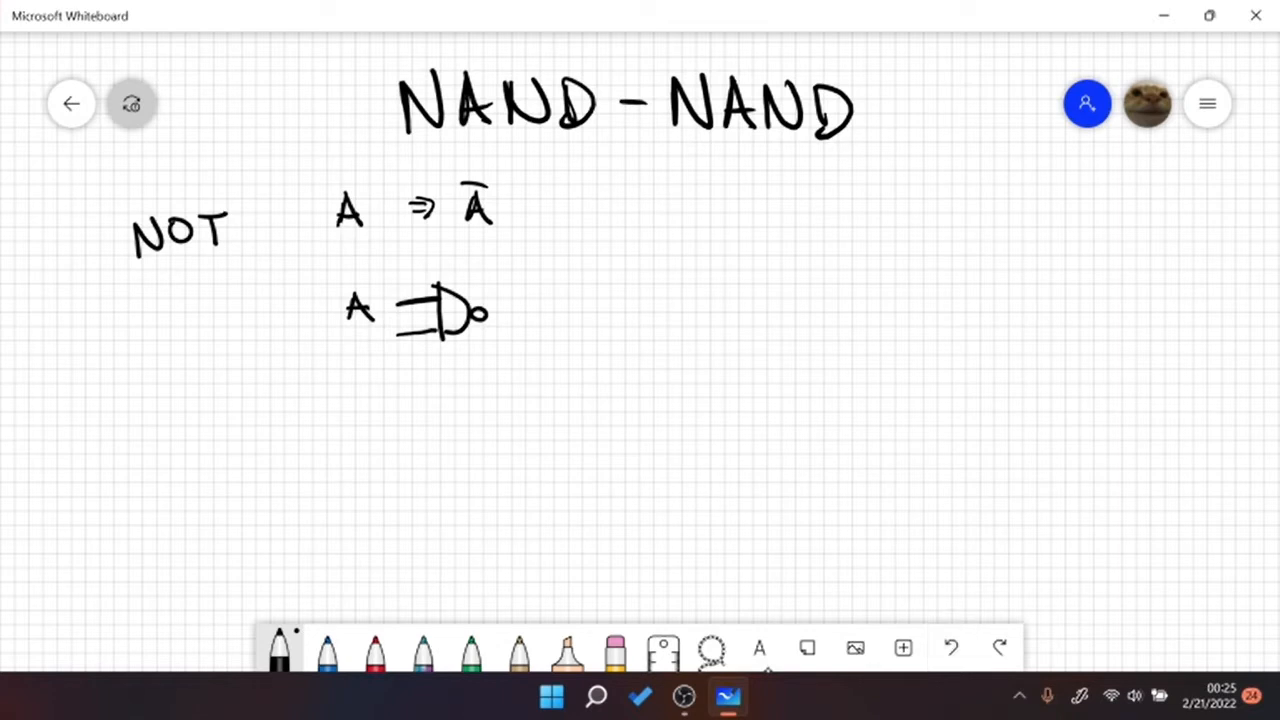
drag(400, 300, 400, 330)
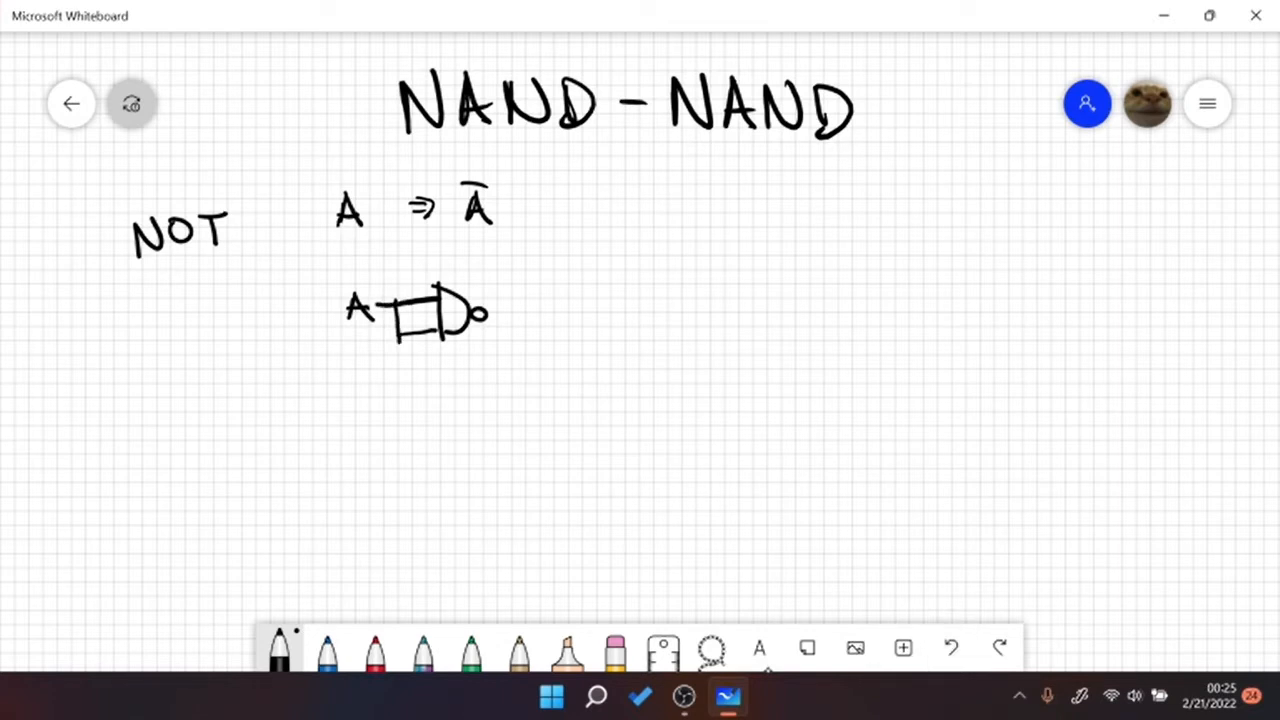
drag(490, 316, 556, 296)
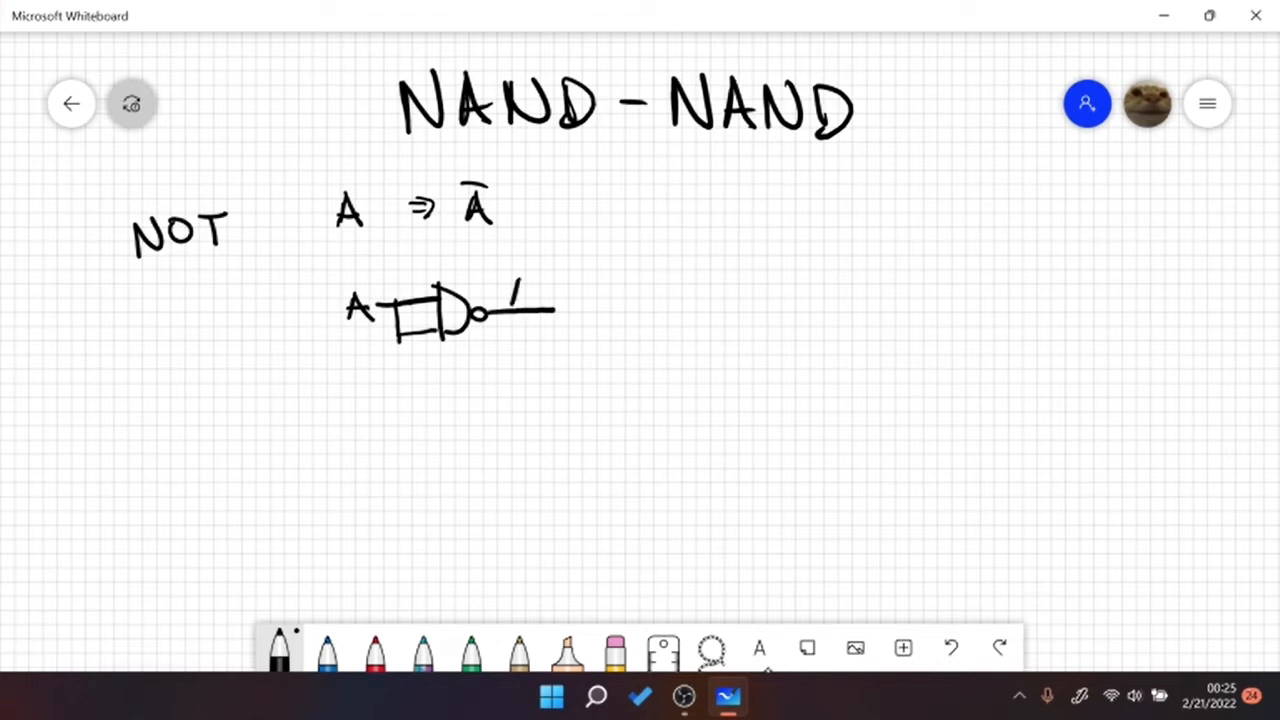
drag(504, 300, 524, 290)
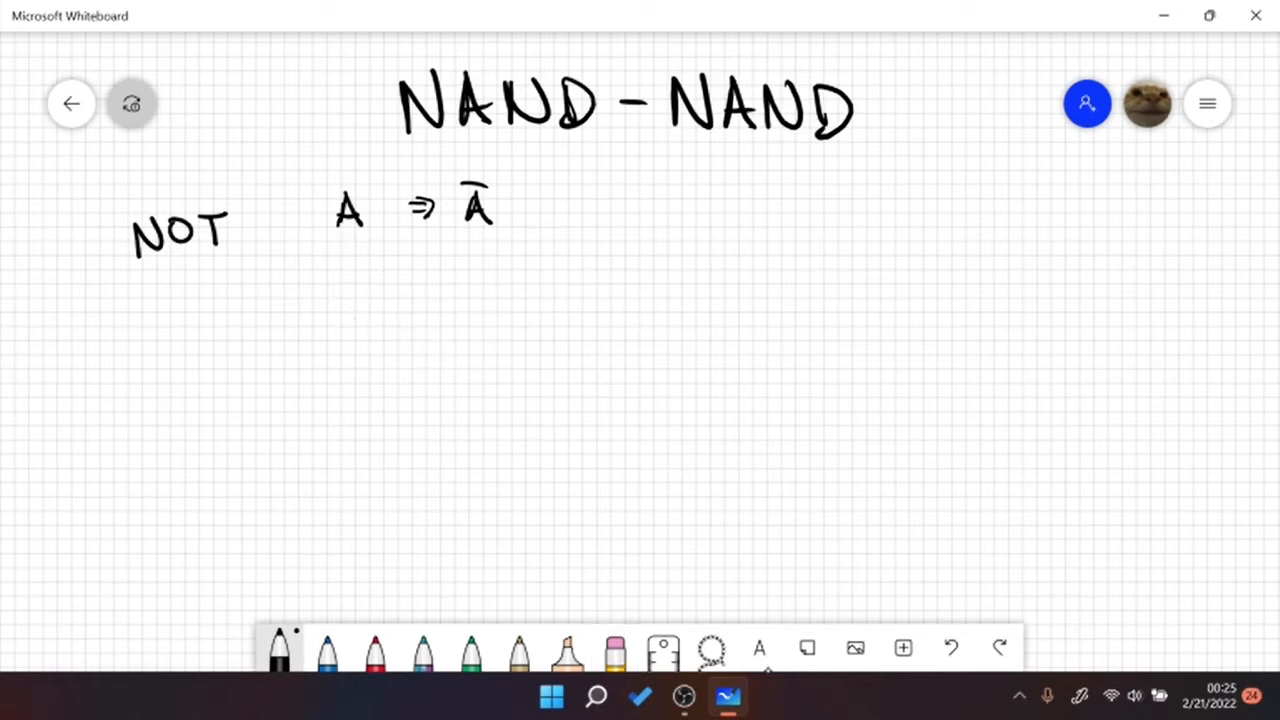
- Draw a NAND gate fed by A on both inputs as the NOT circuit, redrawn compactly
drag(344, 300, 364, 410)
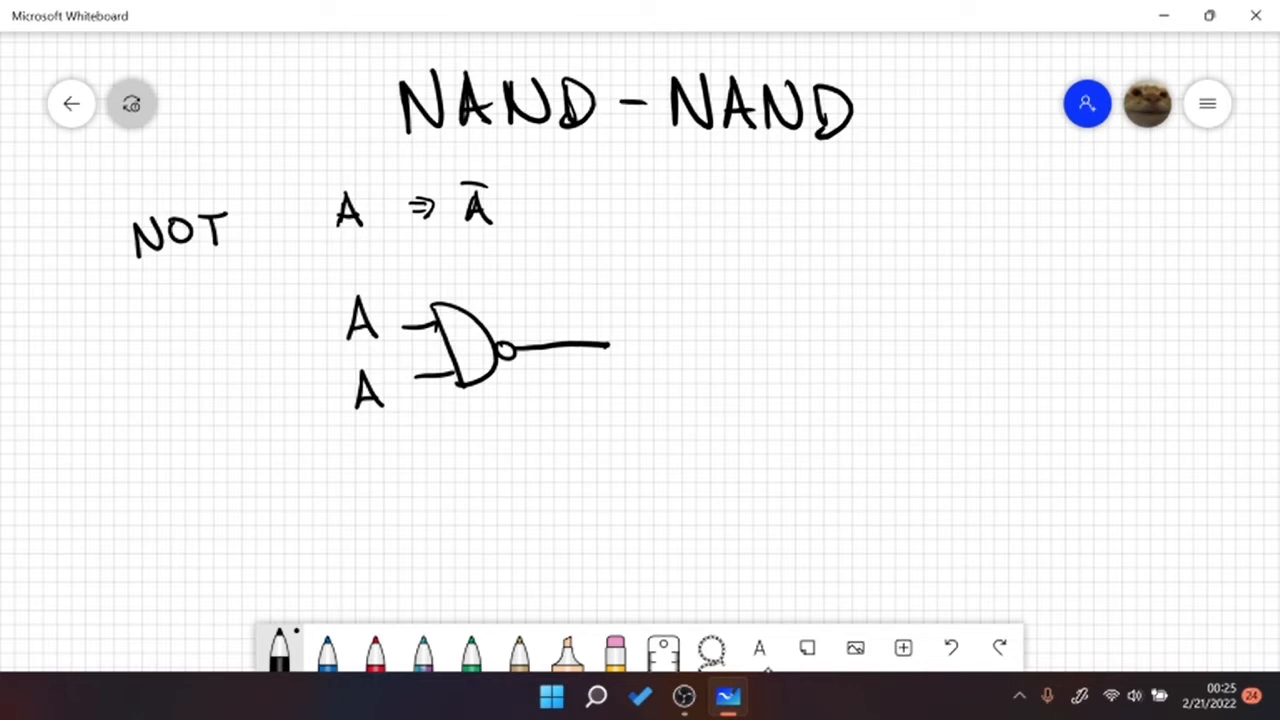
drag(544, 310, 560, 336)
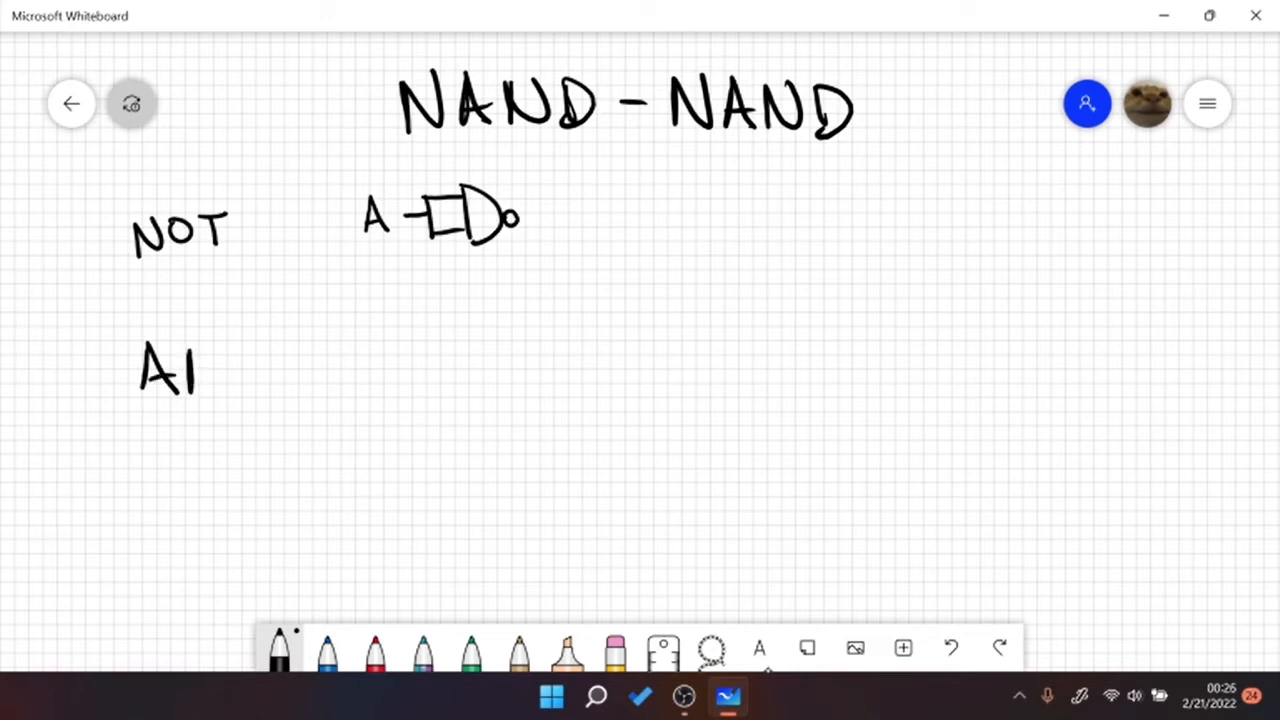
- Write the AND heading with inputs A and B labelled beside it
drag(196, 370, 270, 370)
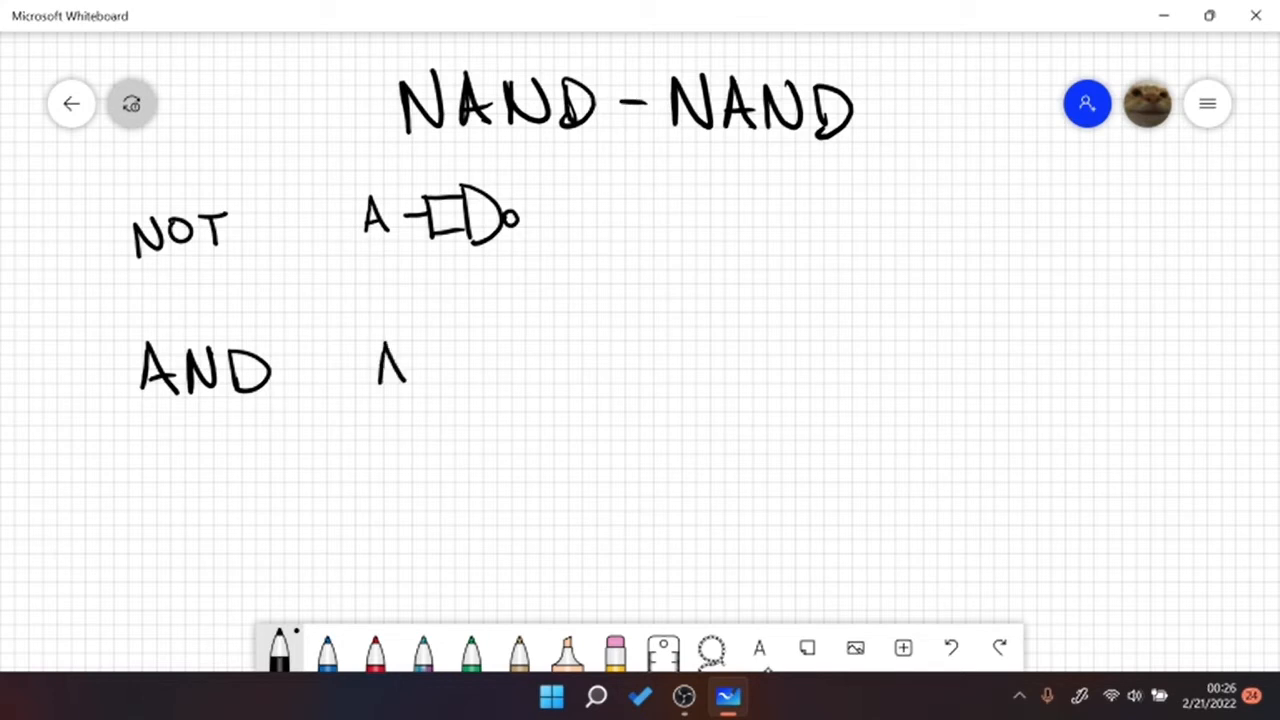
drag(410, 344, 430, 390)
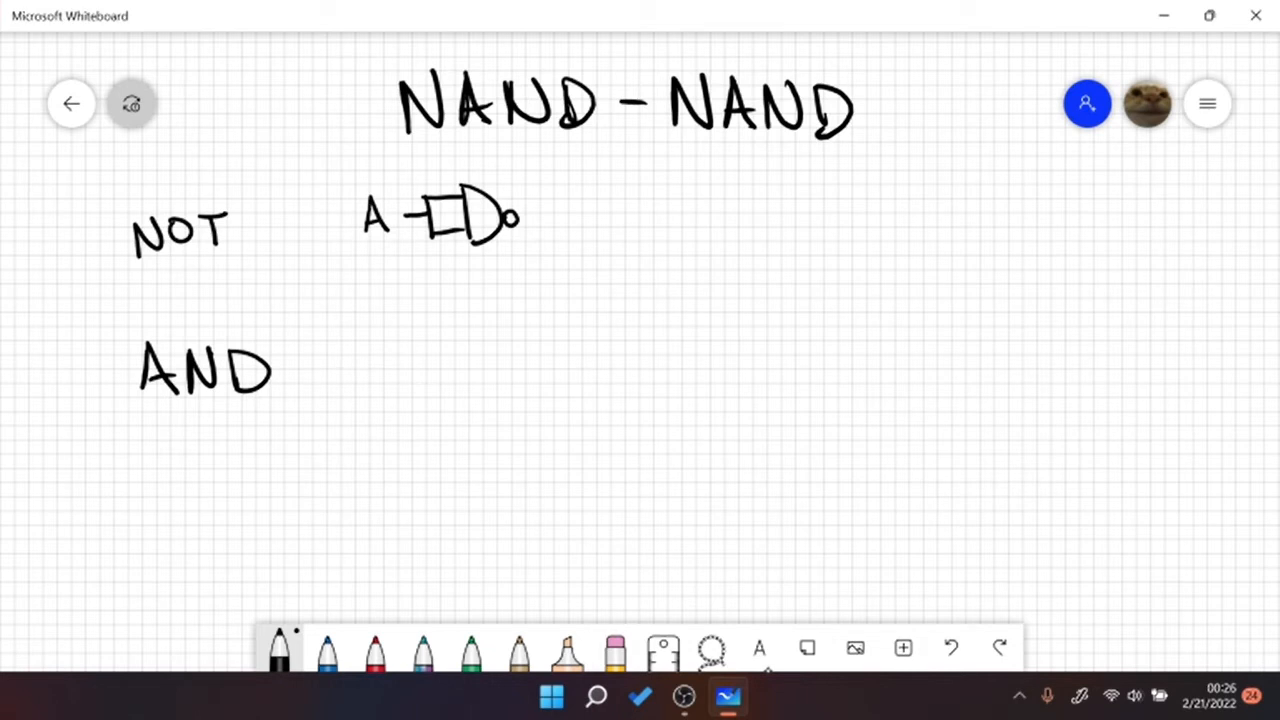
drag(376, 344, 390, 424)
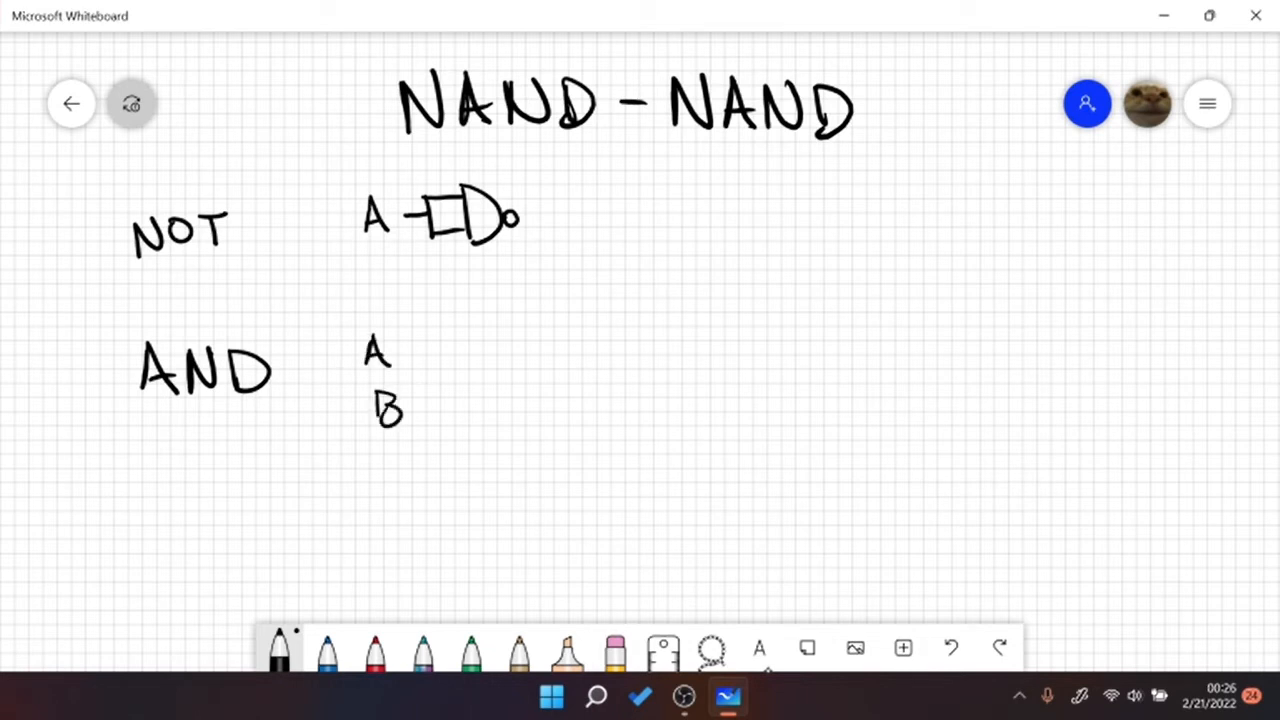
- Draw the first NAND gate on A and B and label its output AB with an overbar
drag(410, 370, 490, 370)
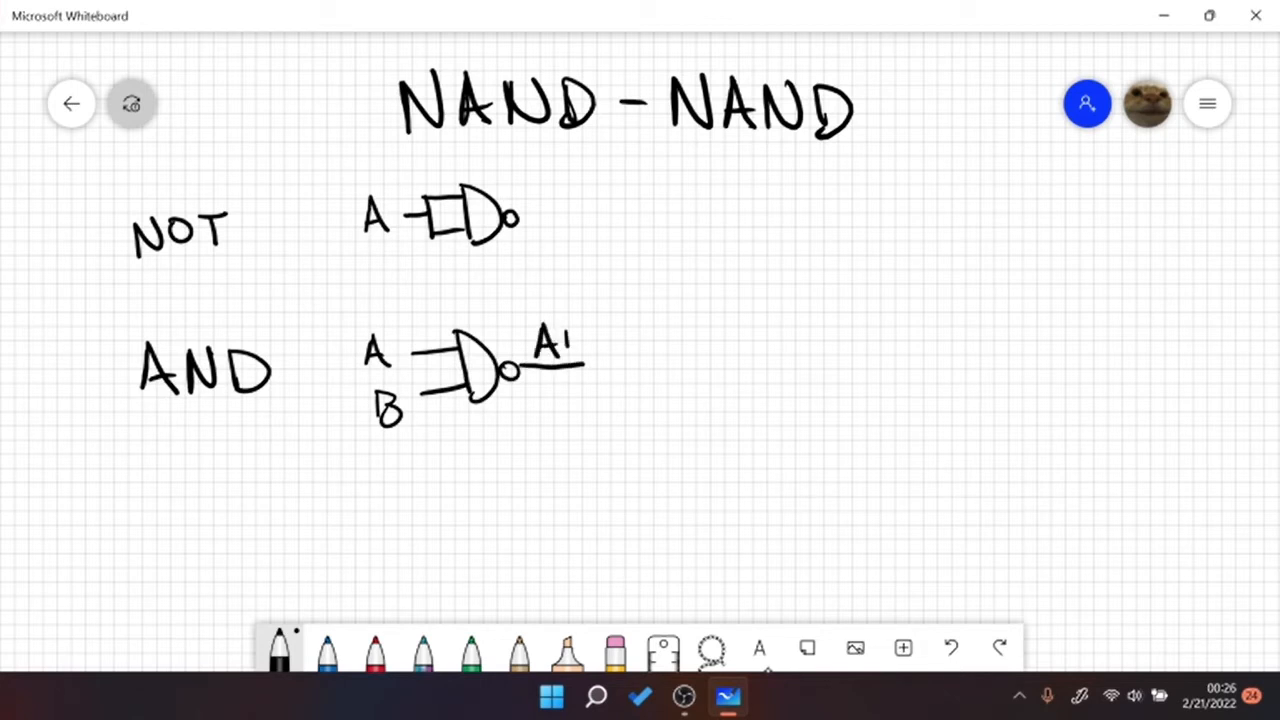
drag(540, 350, 580, 350)
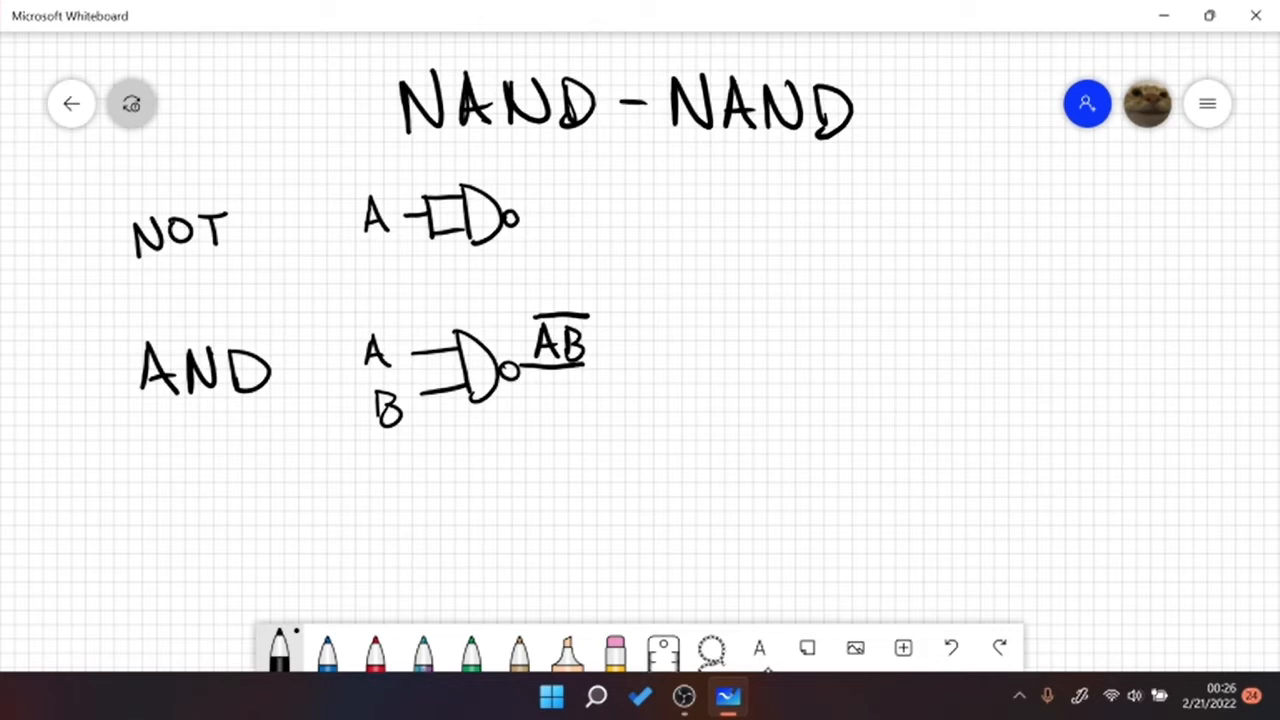
drag(536, 298, 590, 292)
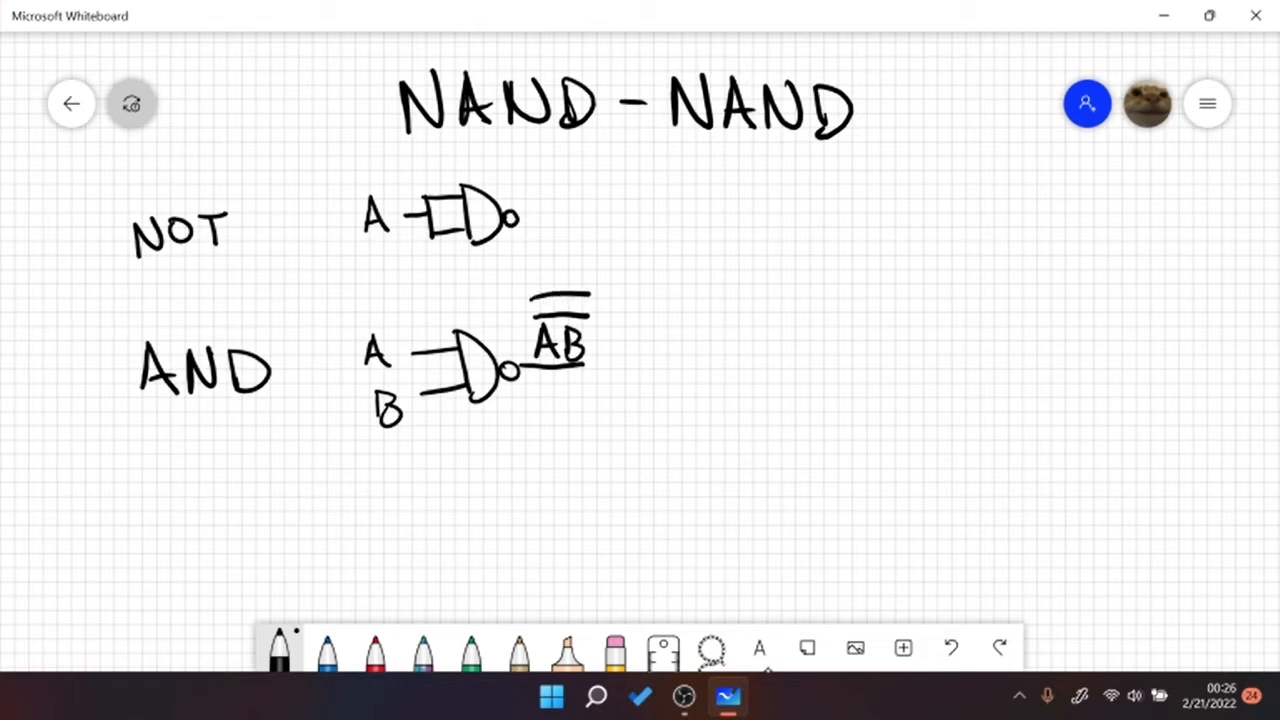
click(616, 652)
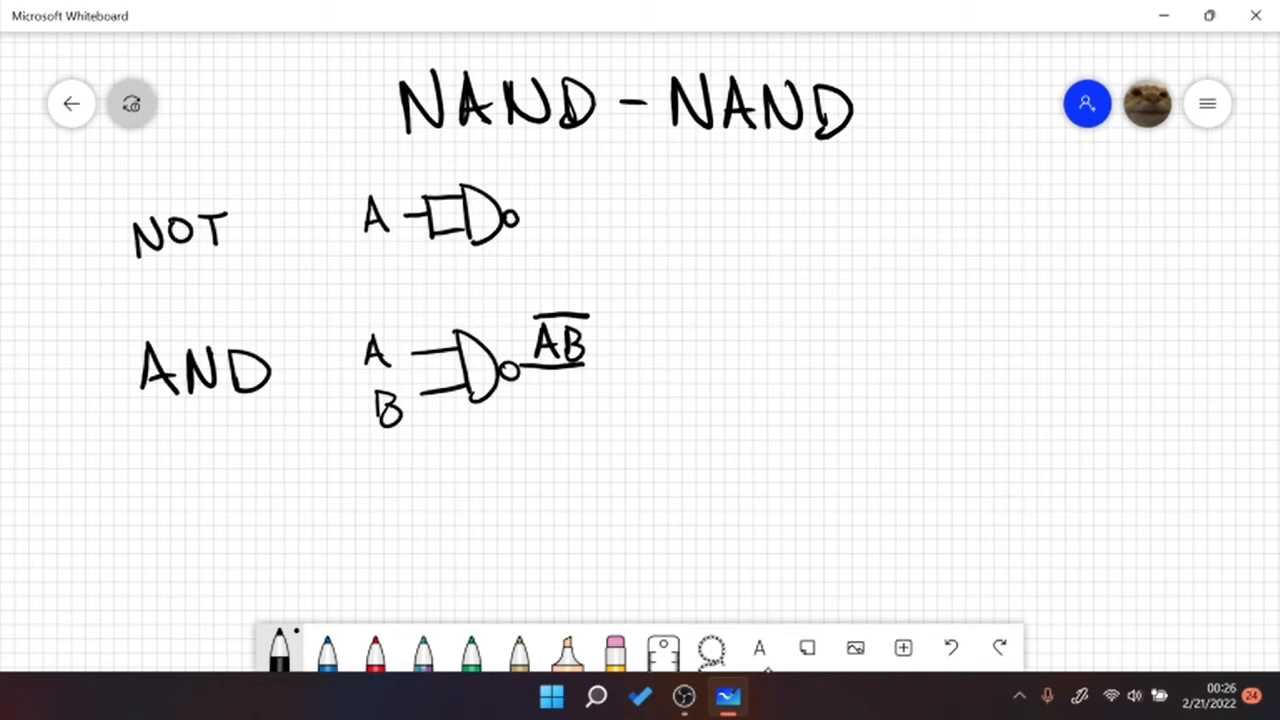
- Draw a second NAND gate taking the barred AB on both inputs
drag(584, 364, 630, 360)
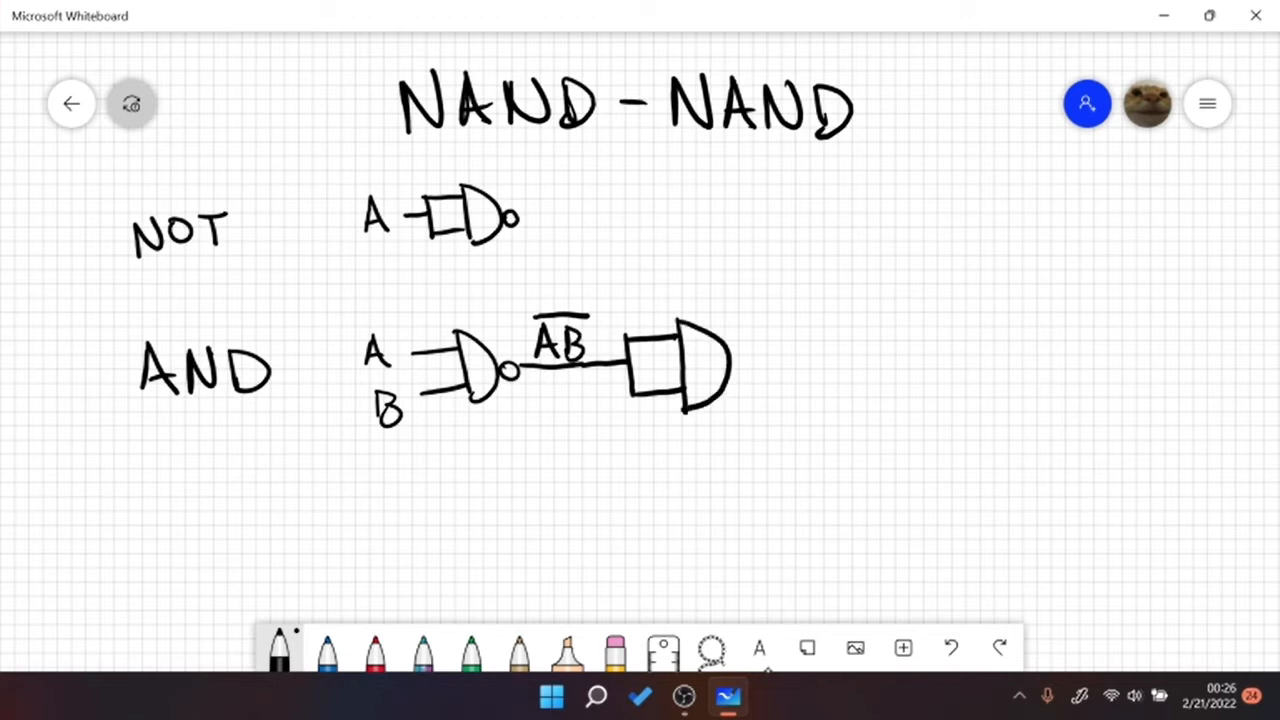
drag(740, 370, 844, 370)
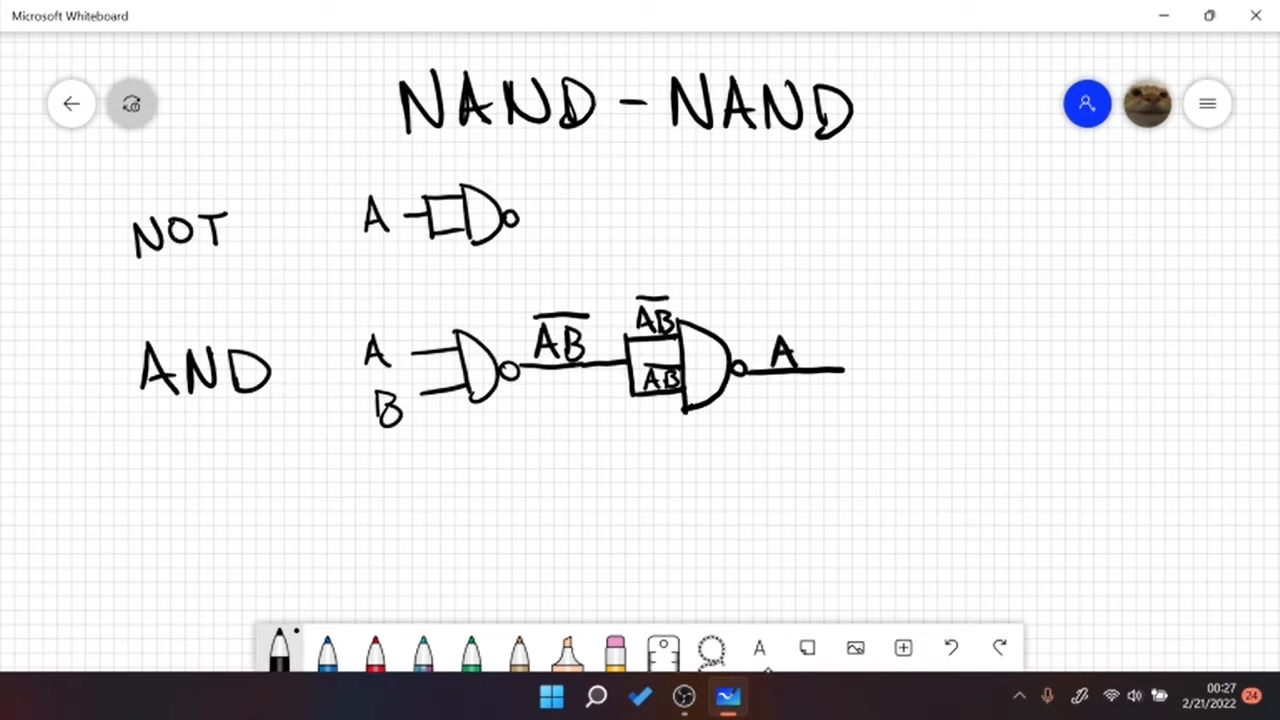
drag(790, 340, 816, 364)
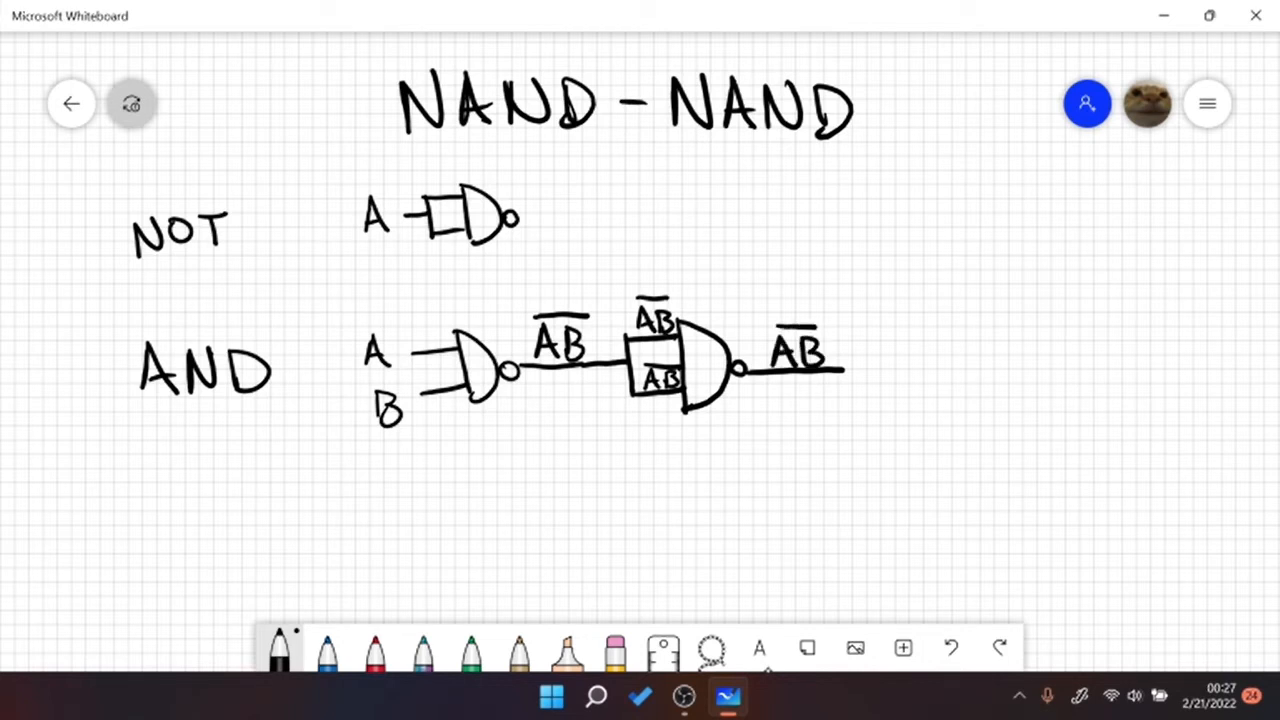
- Write the second gate's output as barred AB·AB with an overall bar, simplifying to AB
drag(764, 376, 856, 340)
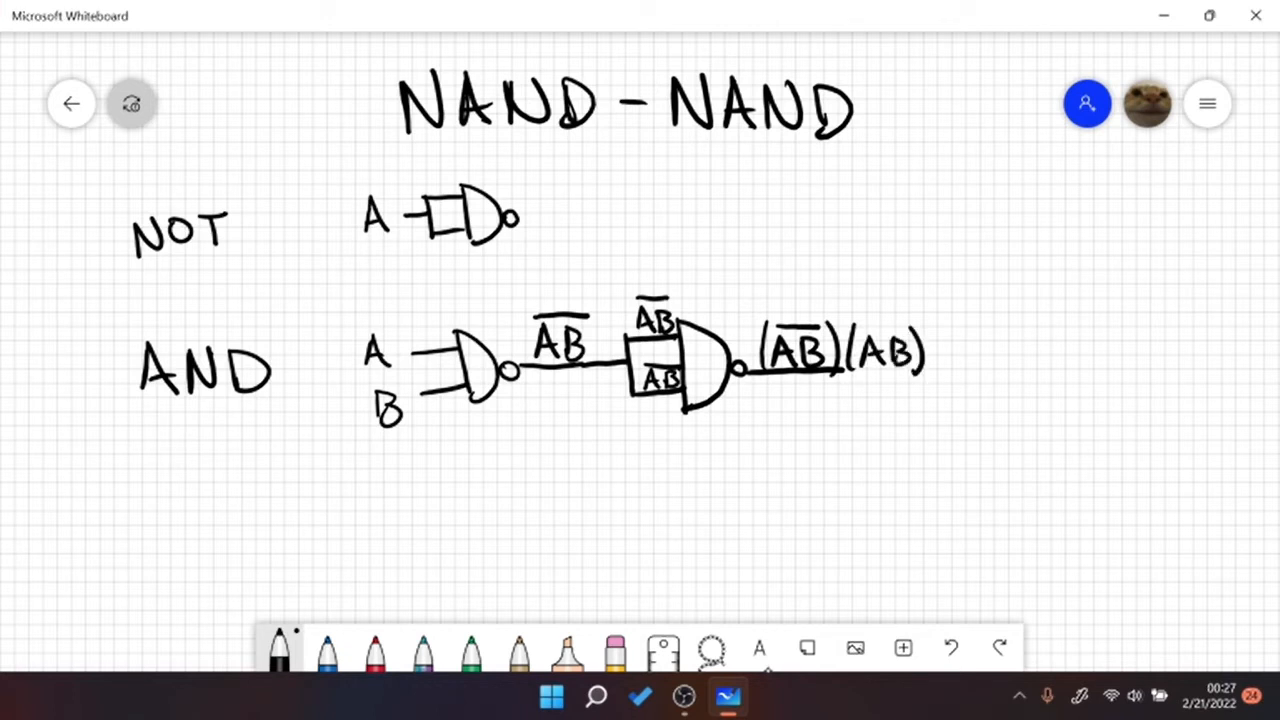
drag(764, 308, 876, 300)
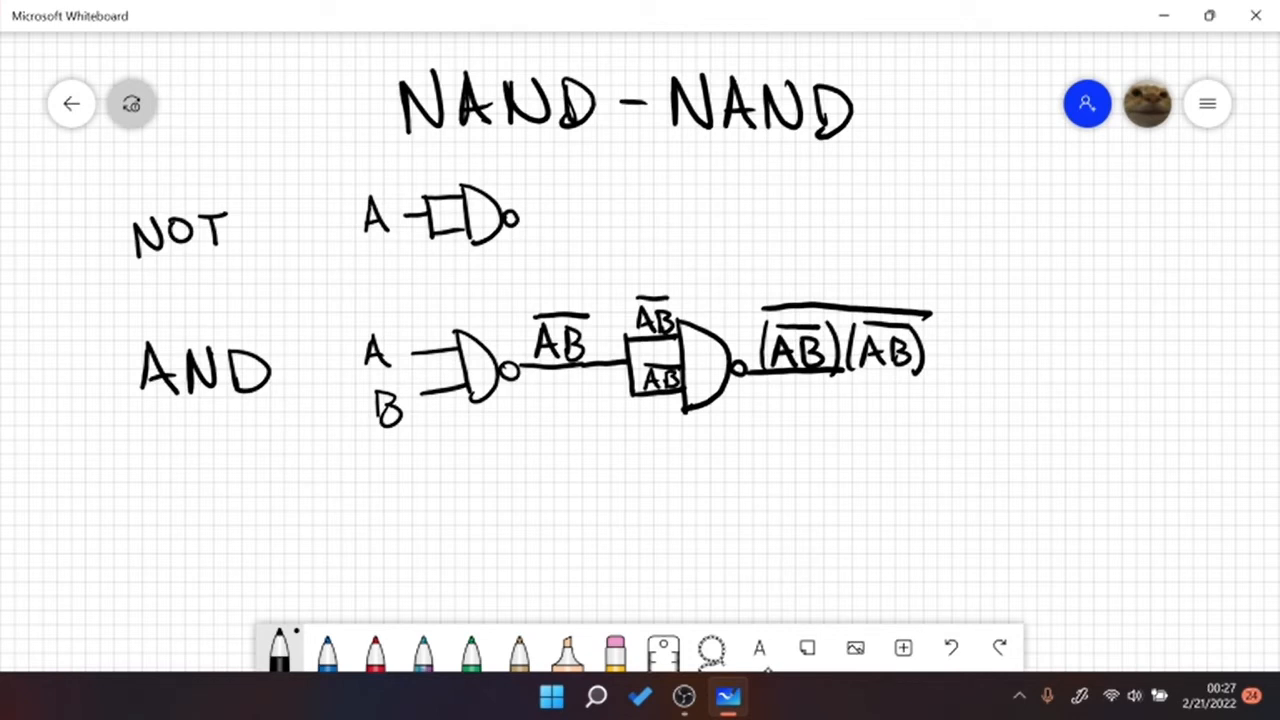
drag(960, 344, 976, 356)
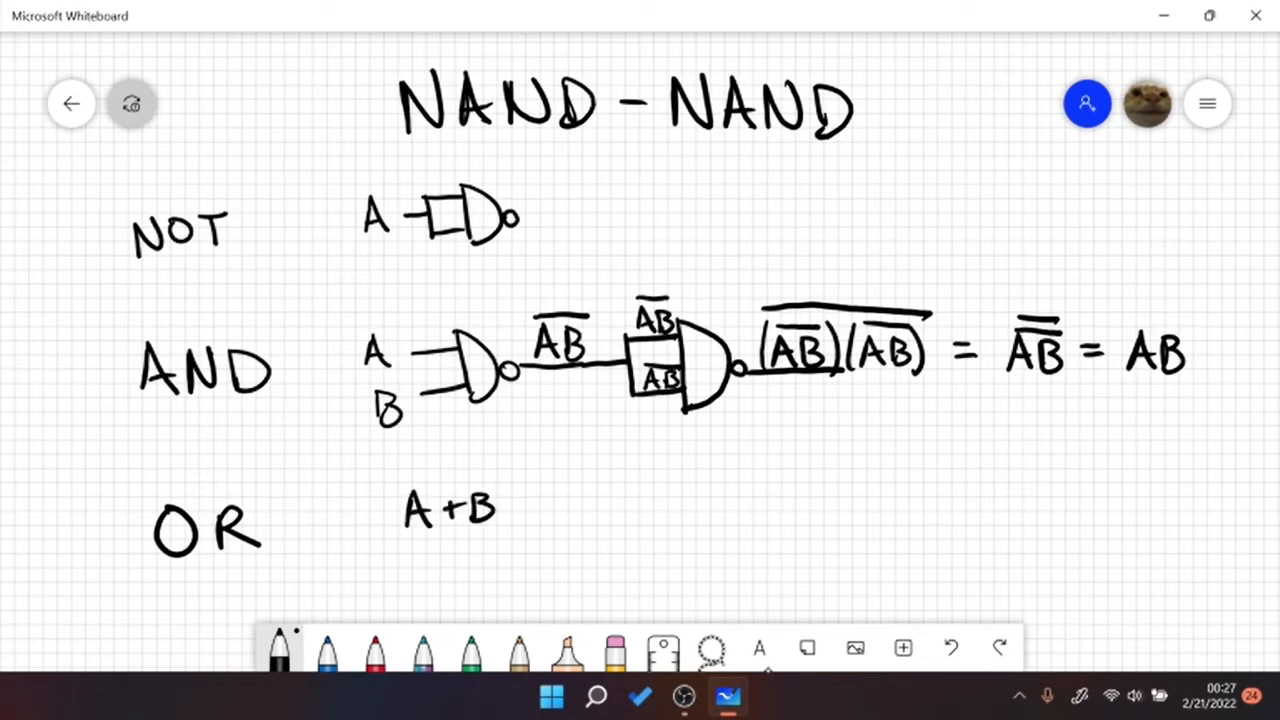
- Draw NAND gates inverting inputs A and B for the OR circuit
click(614, 650)
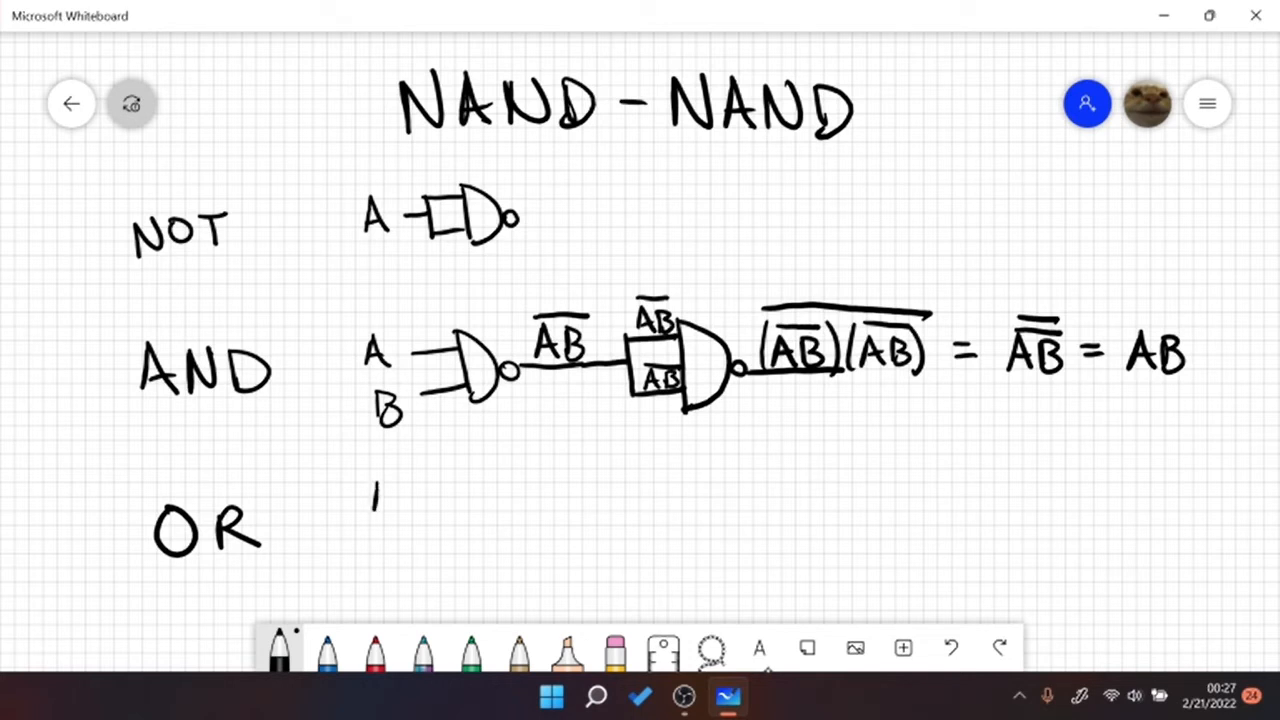
drag(376, 496, 444, 496)
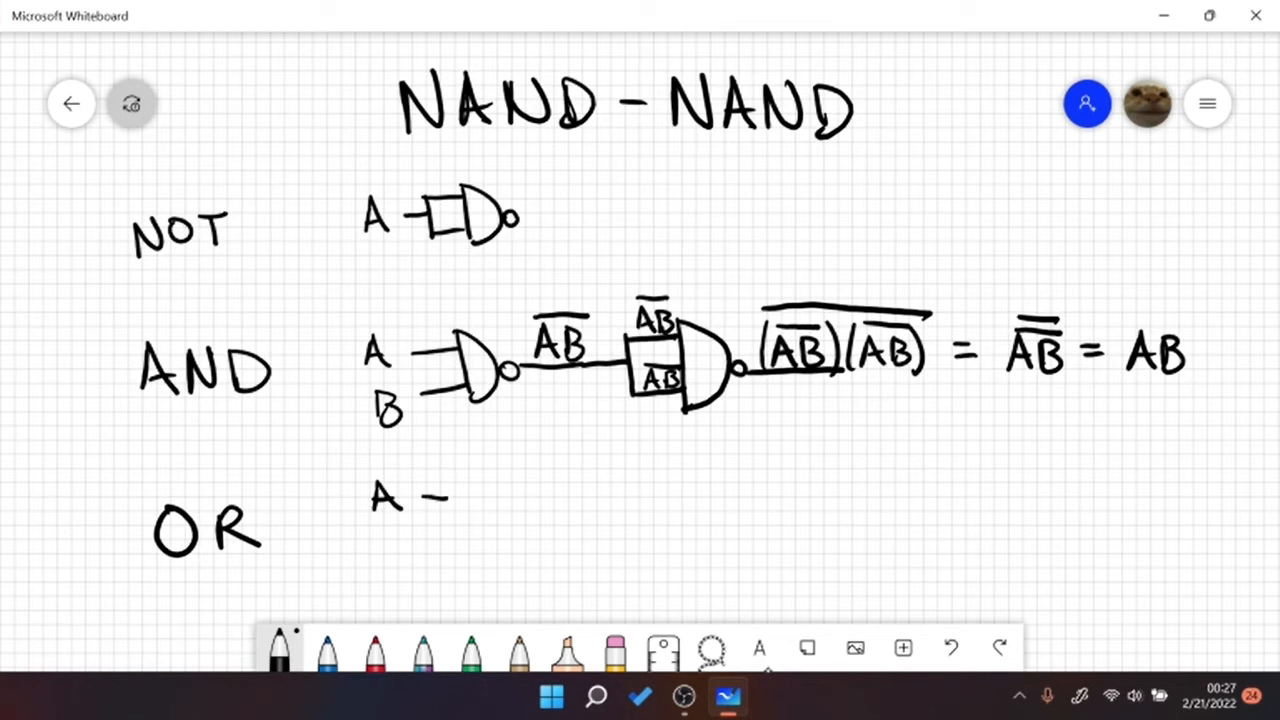
drag(450, 496, 504, 496)
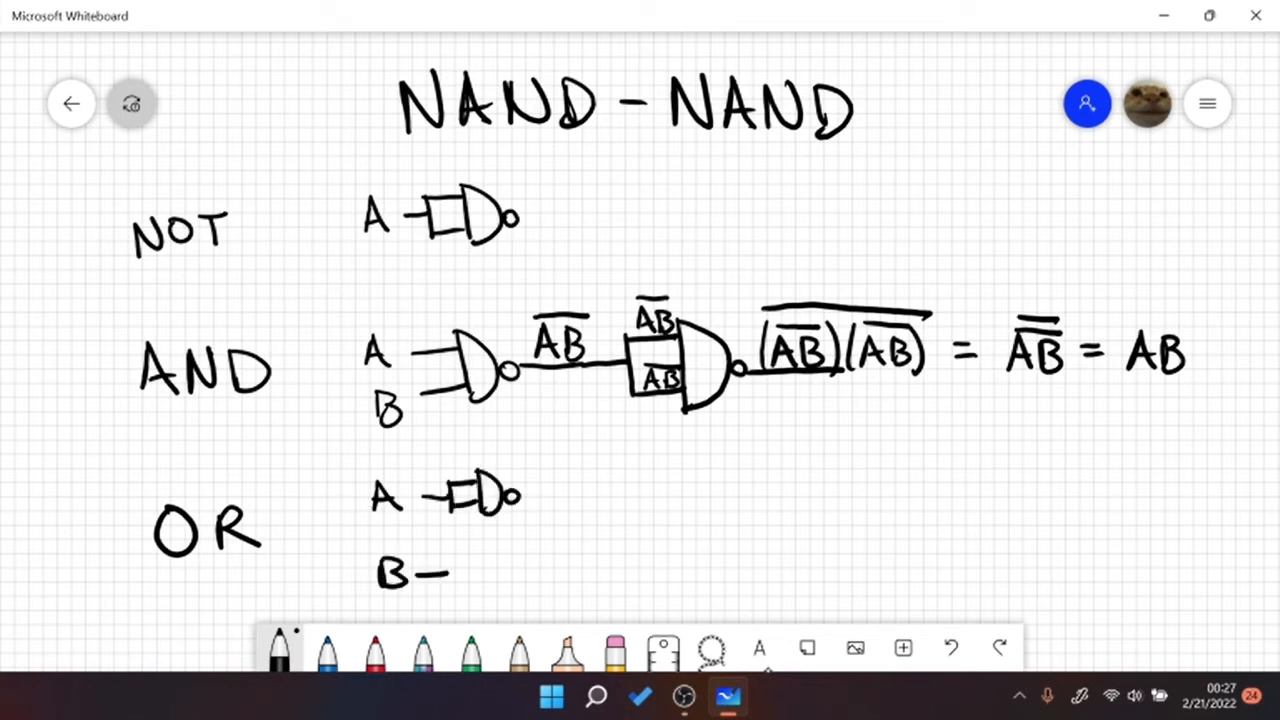
drag(430, 572, 510, 576)
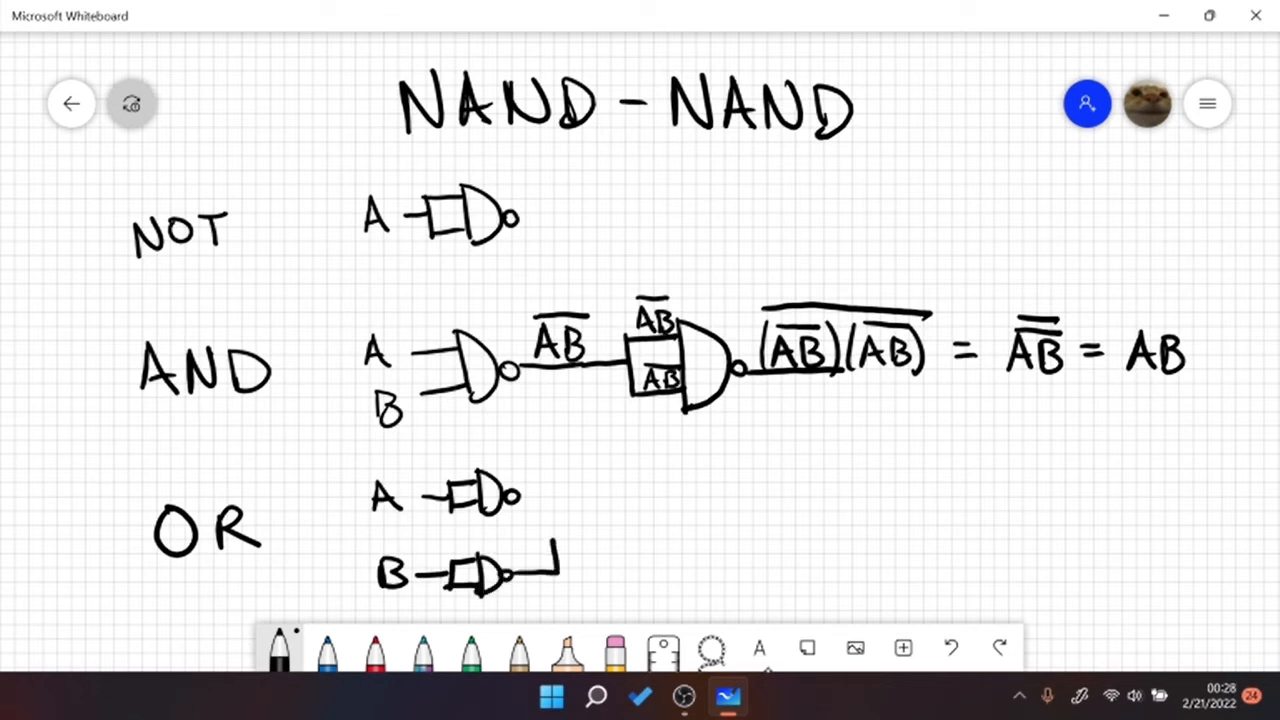
- Route Ā and B̄ into a final NAND gate and write its output expression
drag(520, 496, 596, 540)
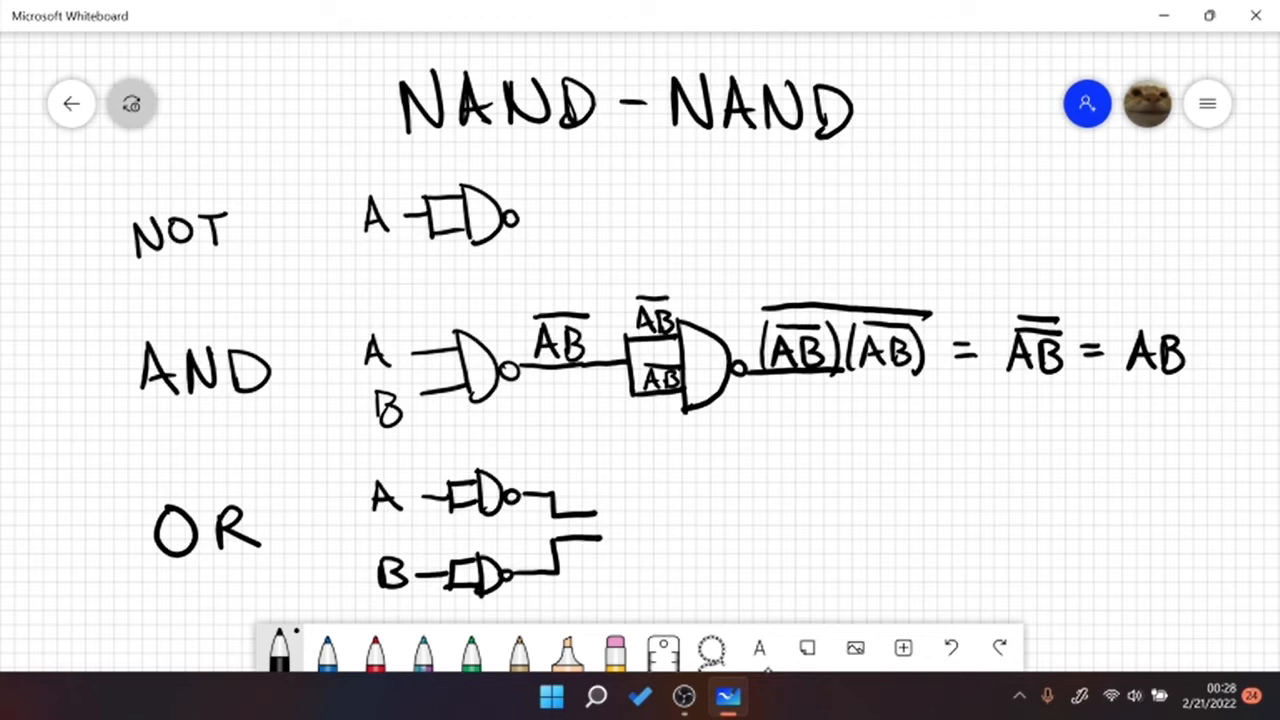
drag(600, 530, 680, 530)
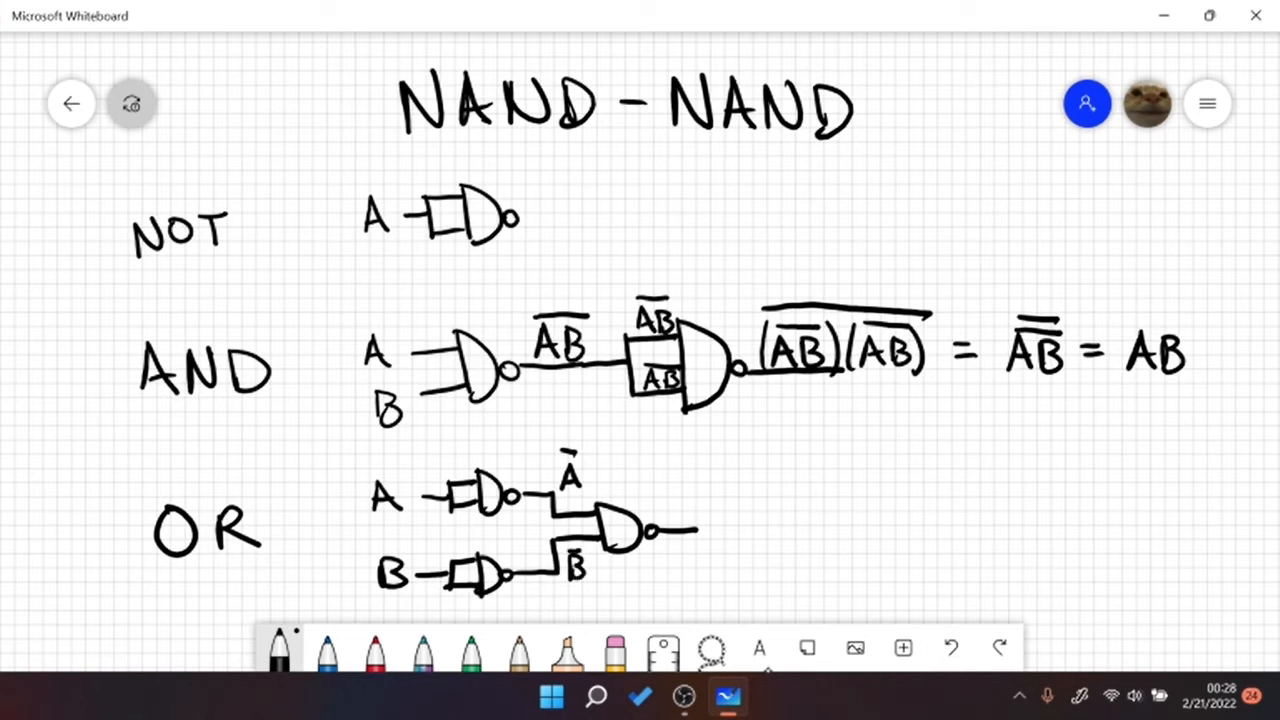
drag(670, 530, 768, 530)
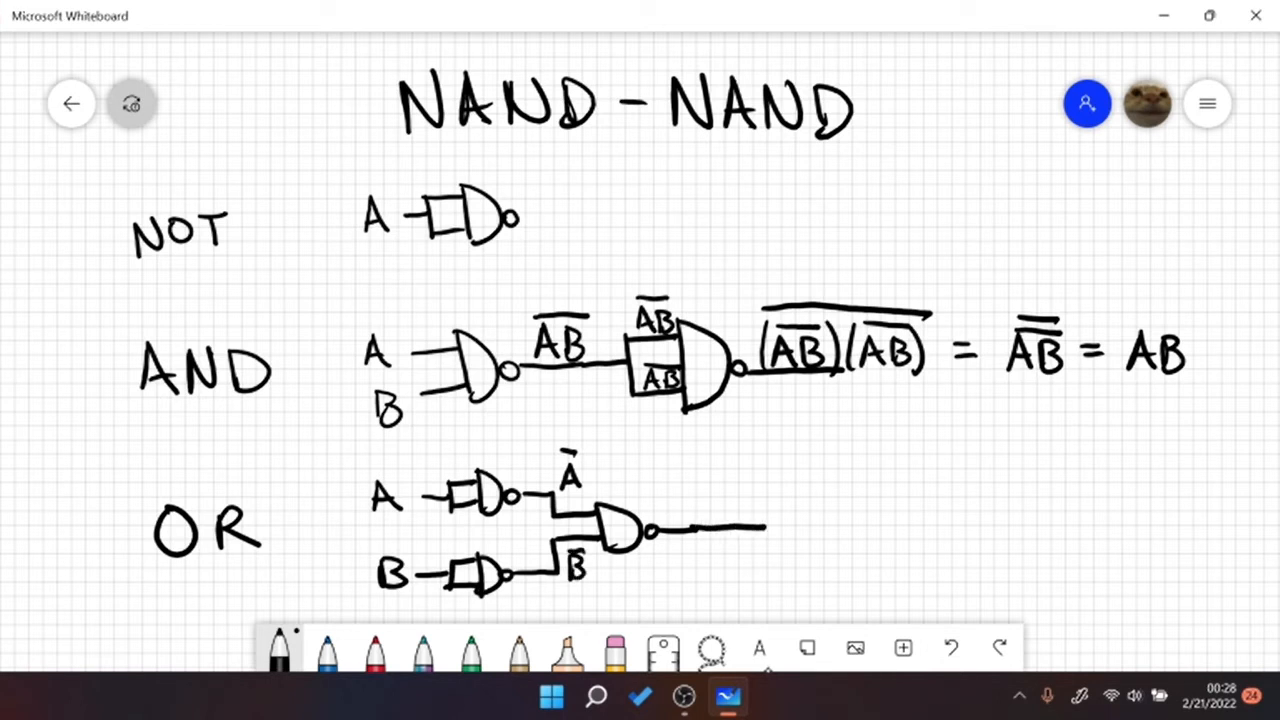
drag(684, 520, 710, 500)
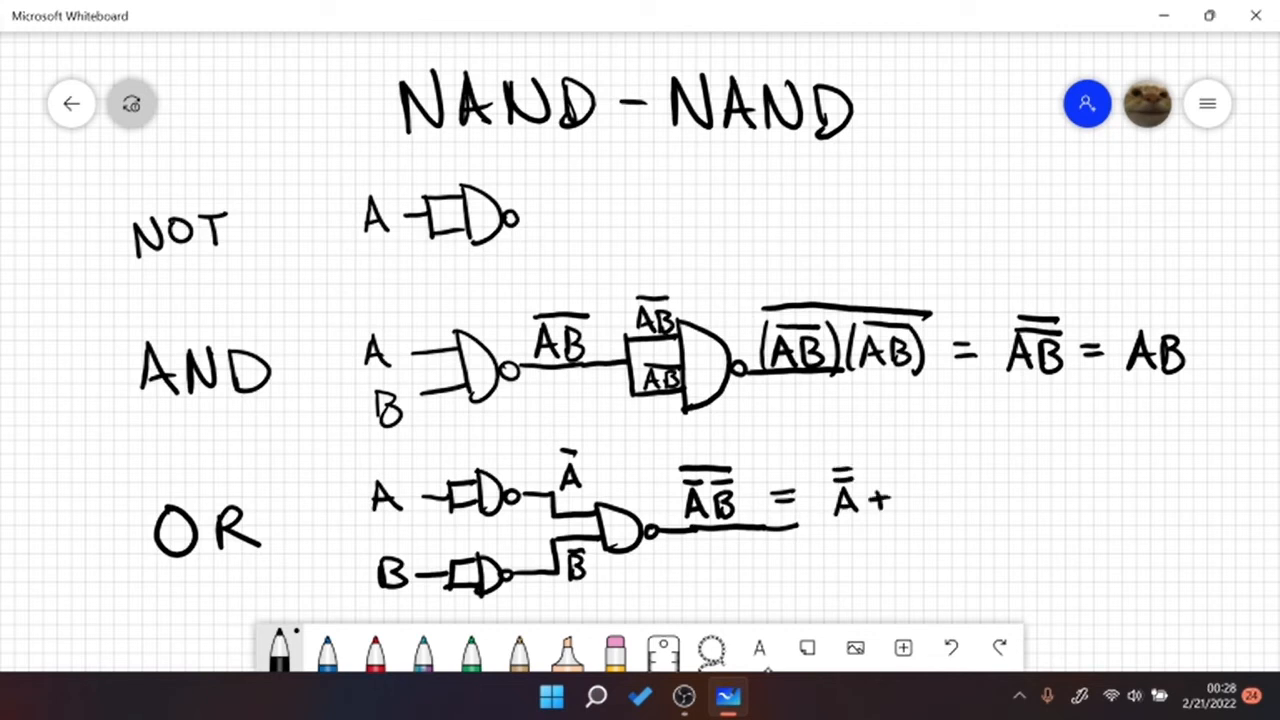
drag(904, 510, 924, 490)
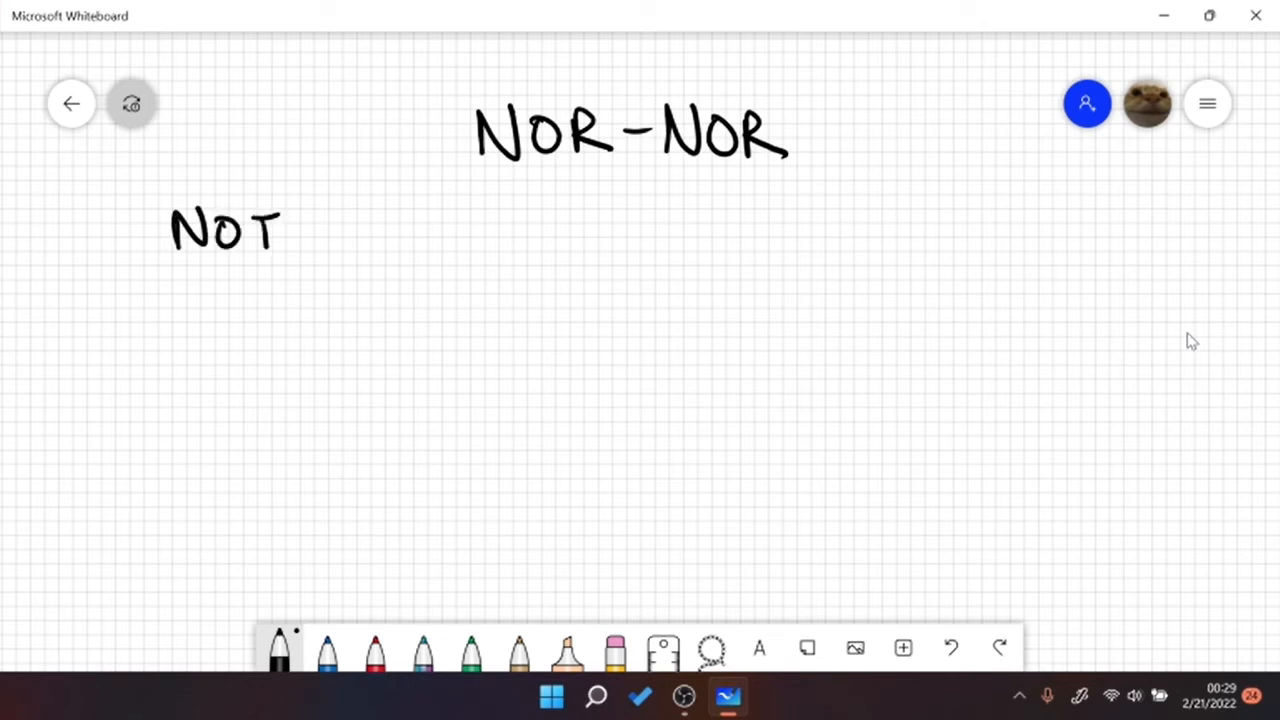
- Draw a NOR gate fed by A on both inputs with its output wire
drag(360, 232, 424, 232)
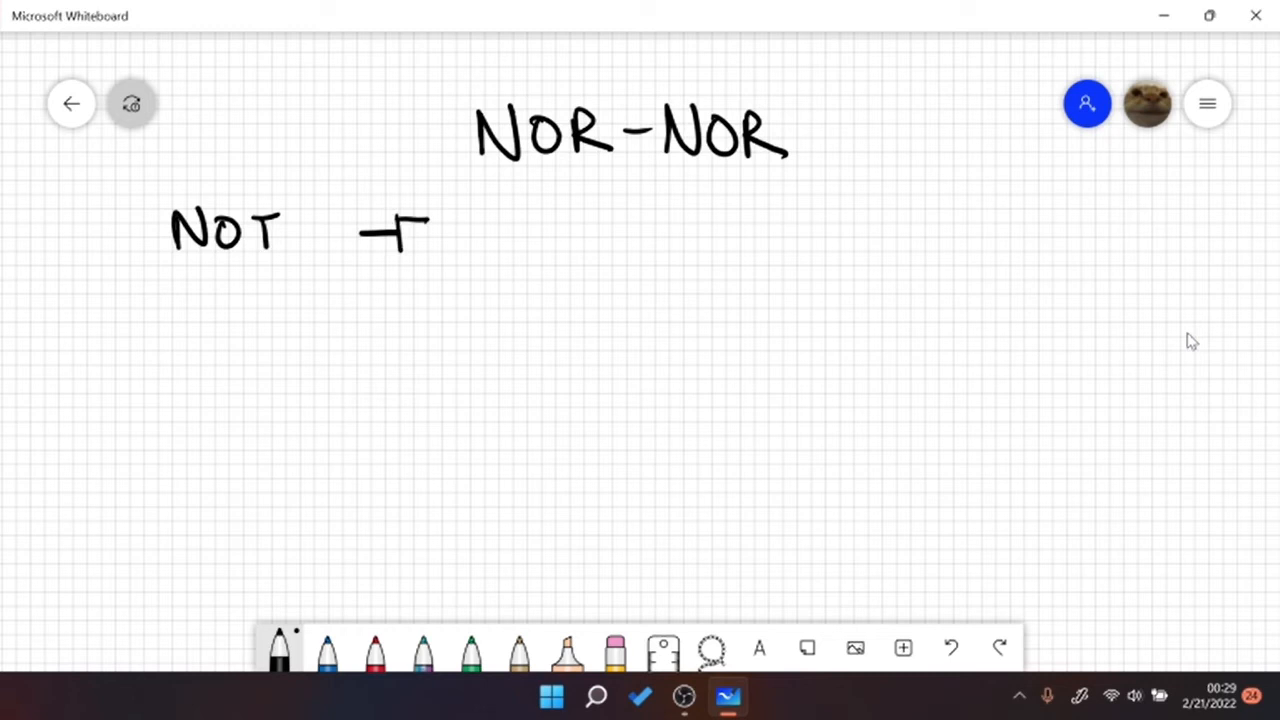
drag(410, 236, 444, 244)
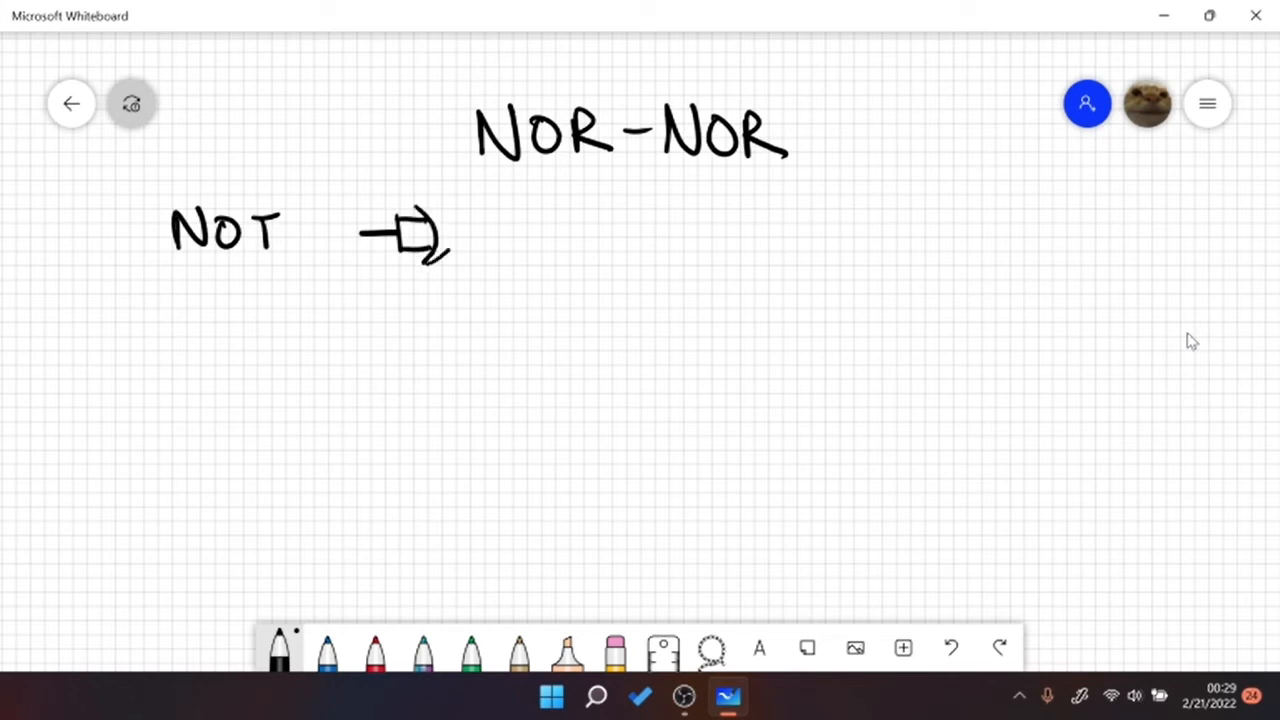
drag(430, 216, 476, 232)
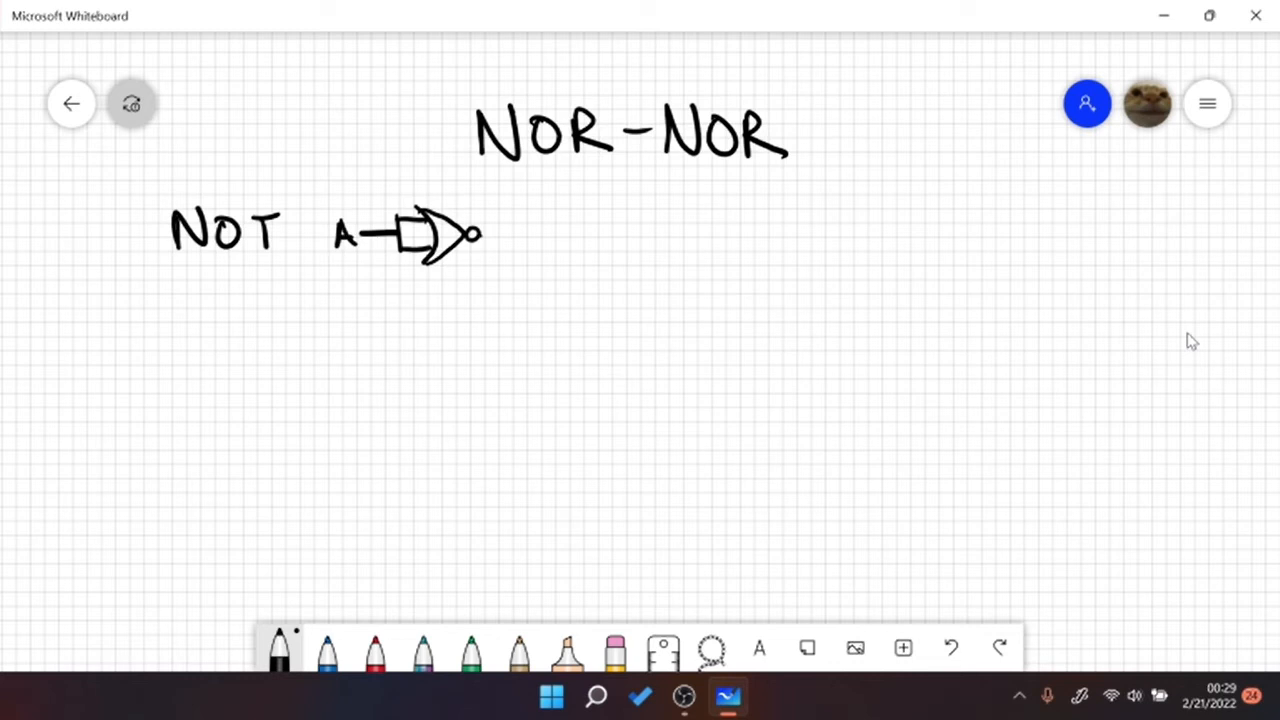
drag(480, 234, 560, 232)
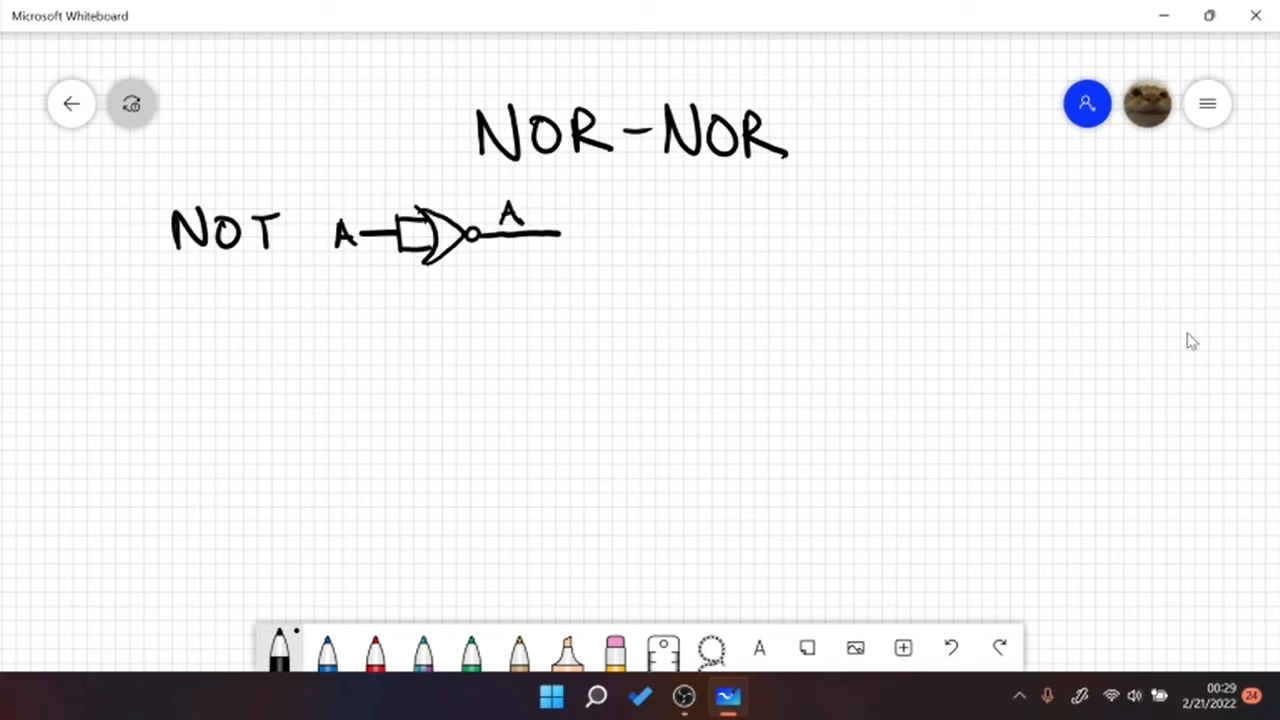
- Write the output as A+A overbar = Ā, then begin the AND section with input A
drag(500, 216, 580, 216)
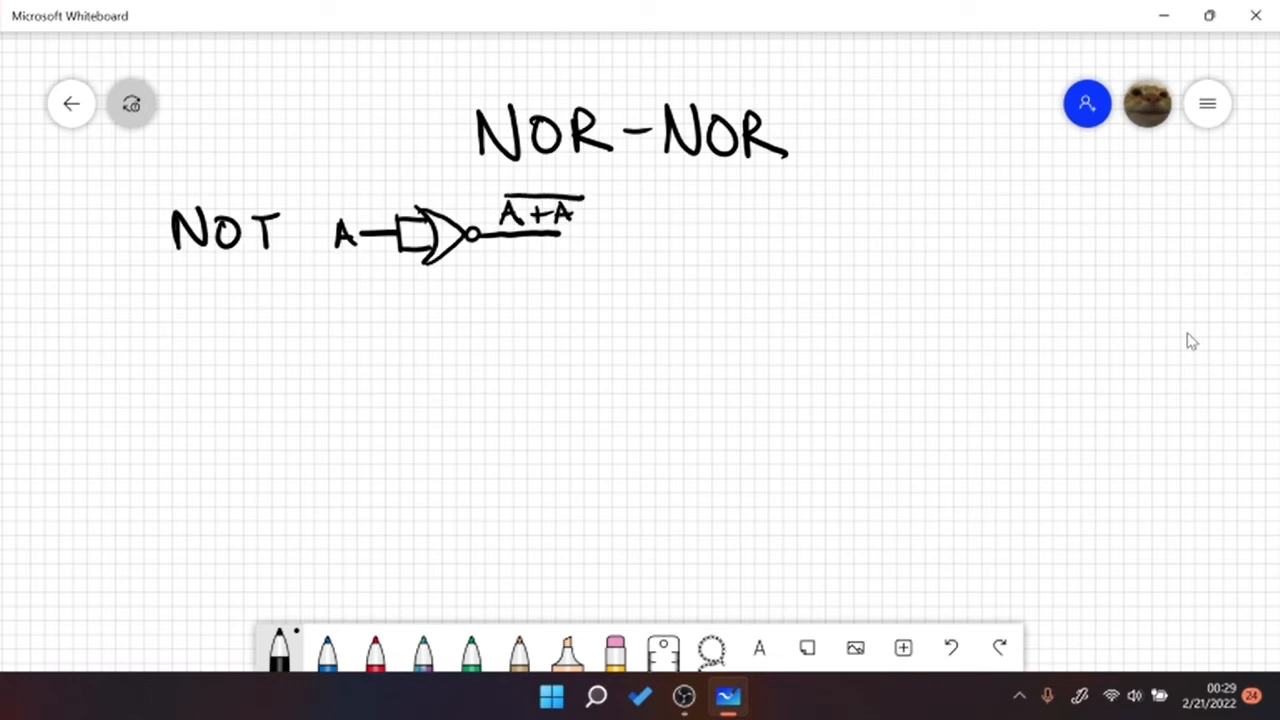
drag(610, 216, 670, 224)
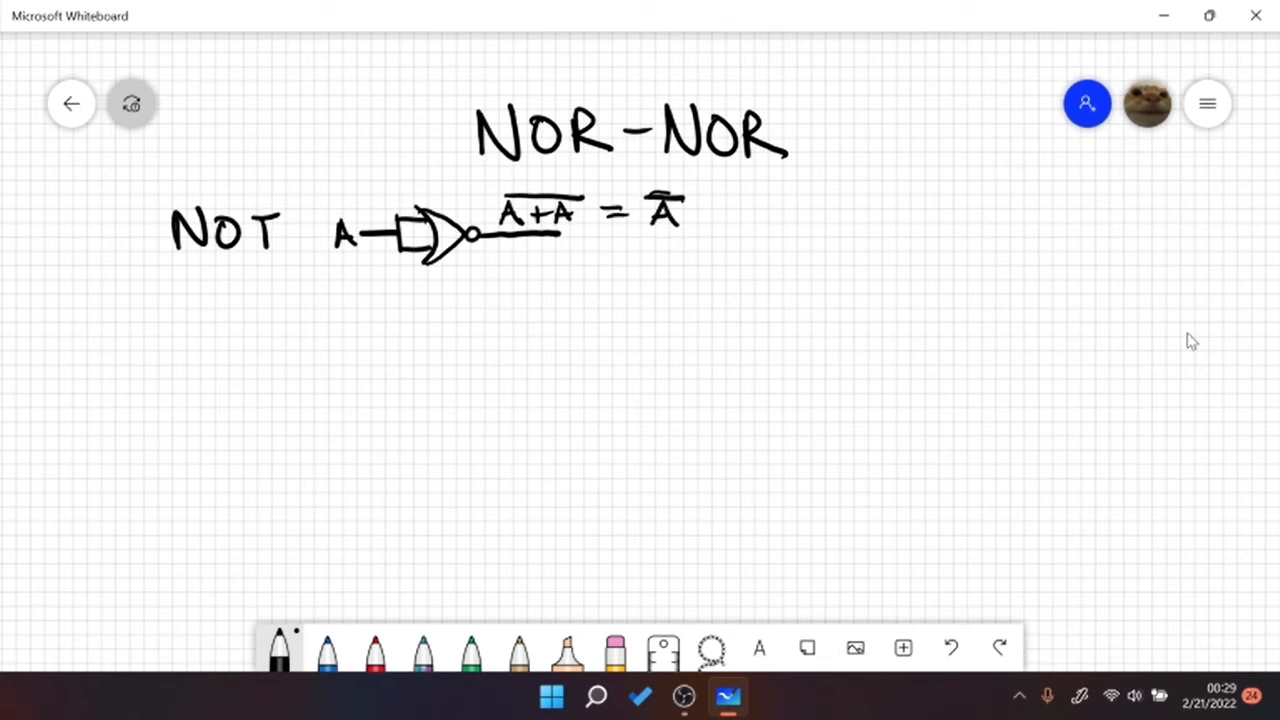
drag(176, 360, 270, 360)
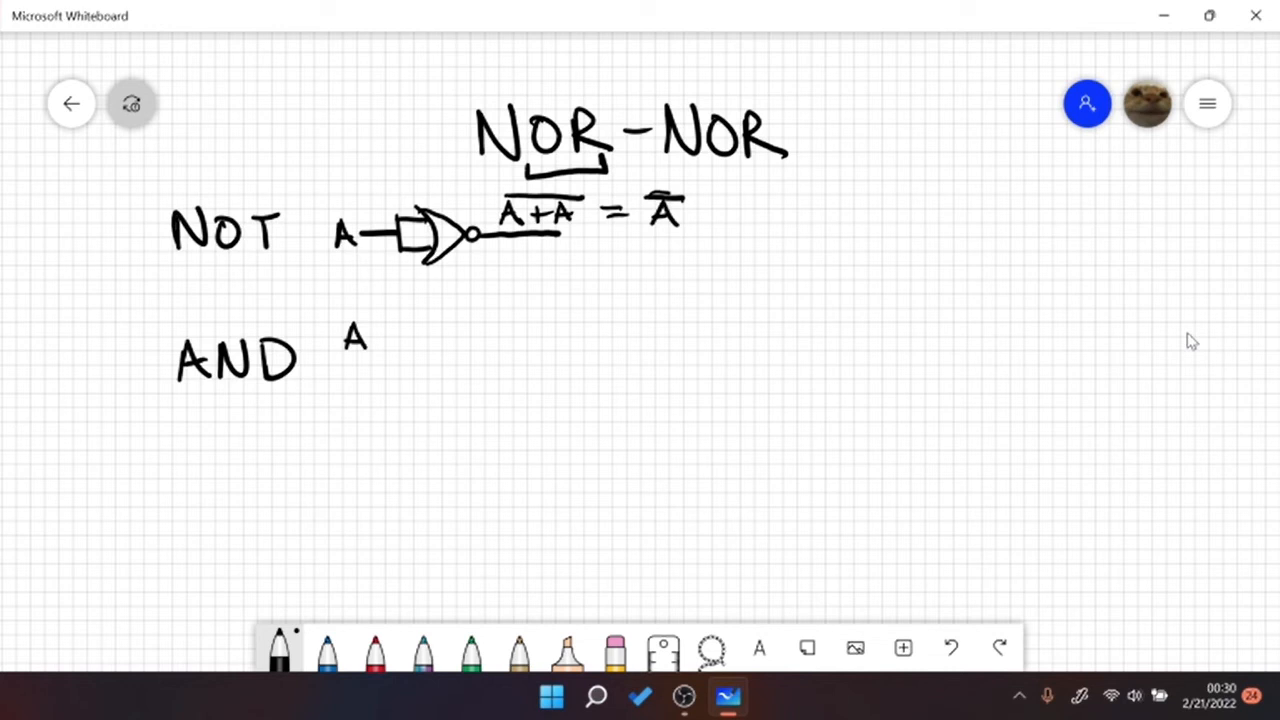
mouse_move(952, 648)
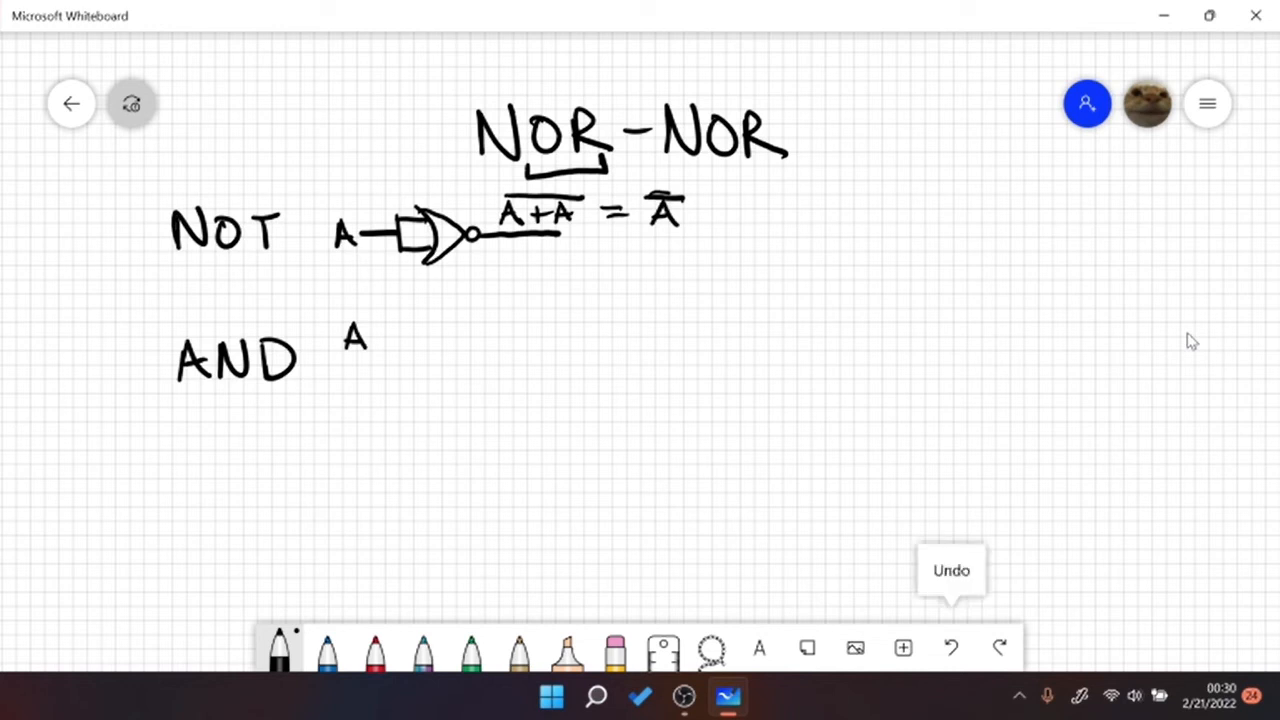
- Remove the stray underline, then draw NOR inverters on A and B labelled Ā and B̄
click(950, 648)
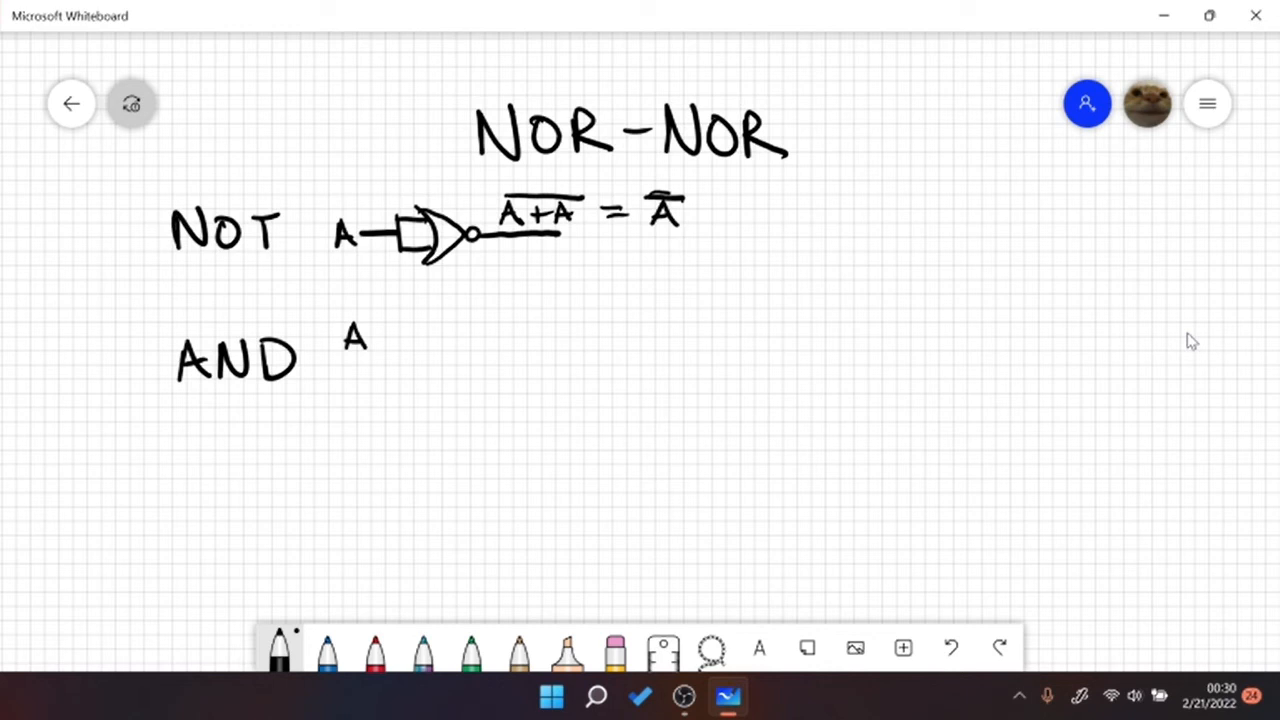
drag(350, 376, 364, 404)
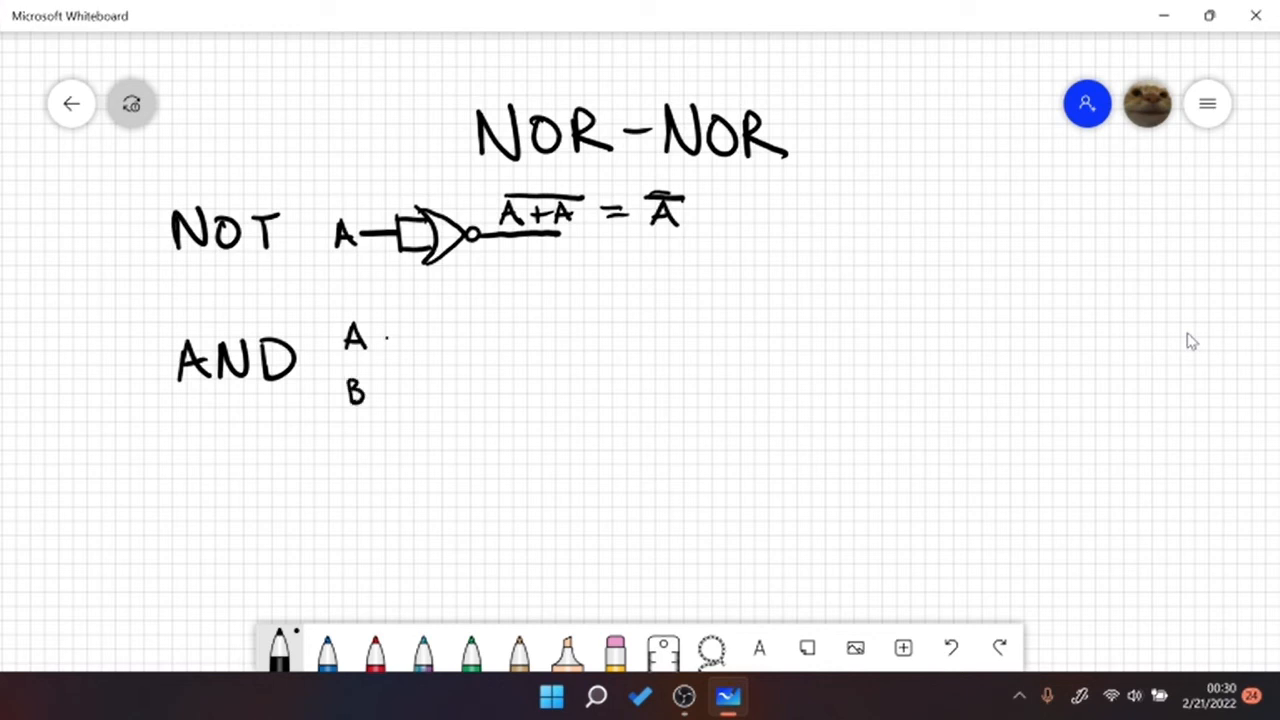
drag(376, 336, 430, 336)
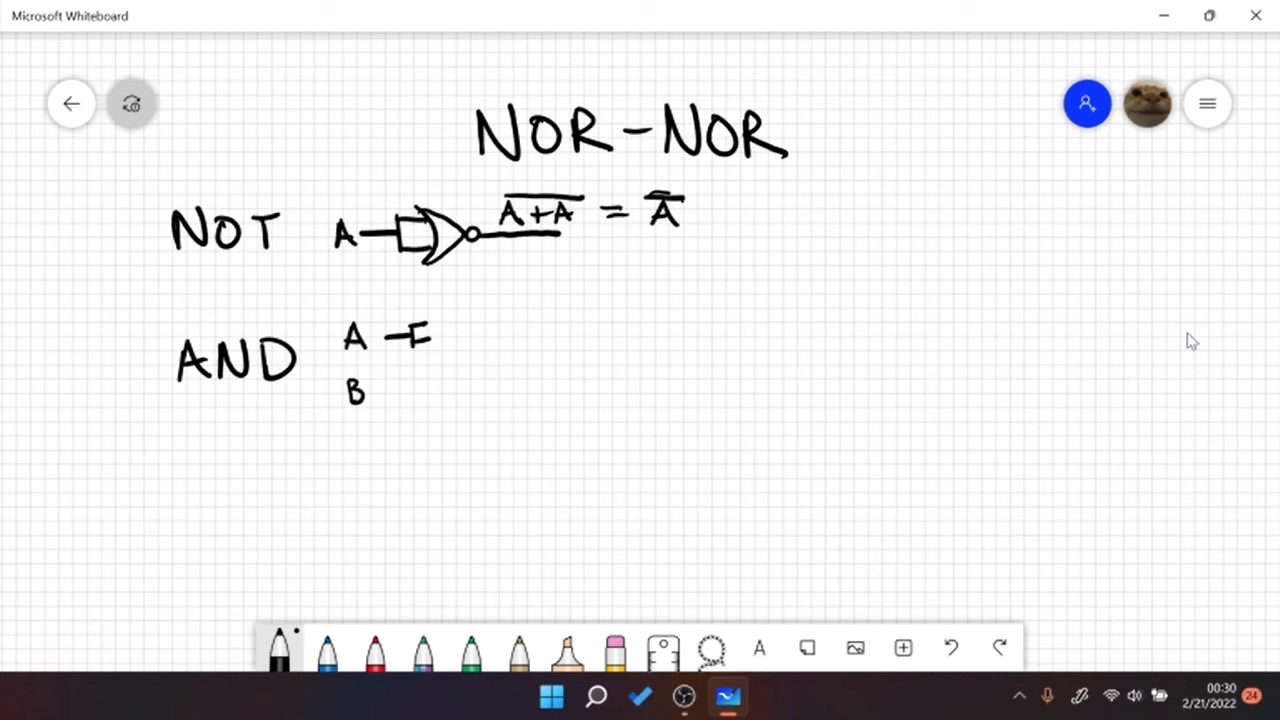
drag(420, 344, 450, 330)
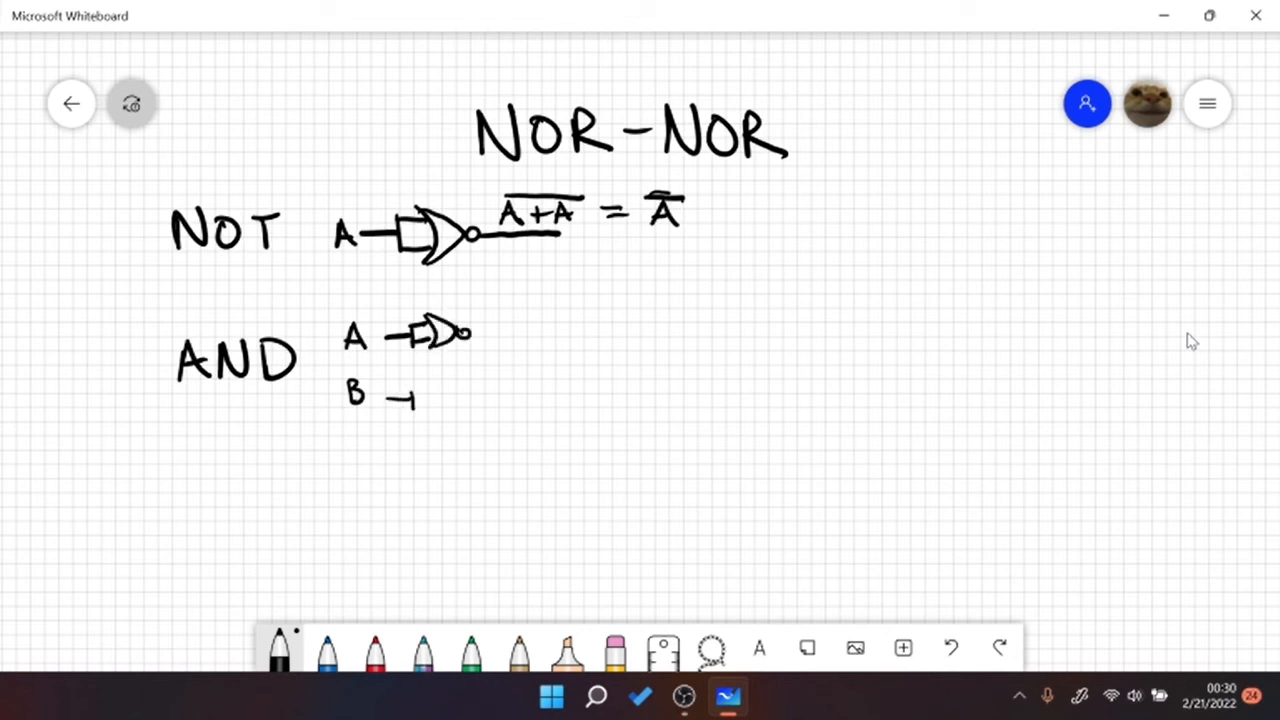
drag(400, 400, 450, 404)
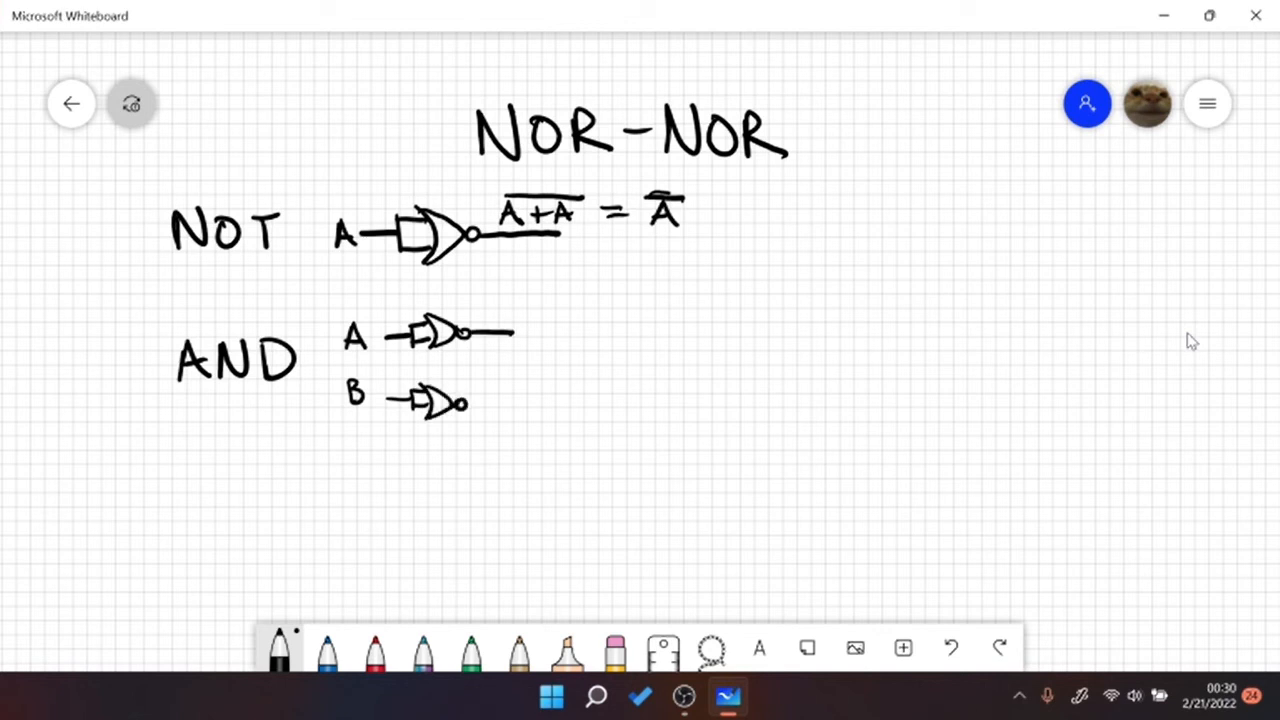
drag(464, 404, 552, 384)
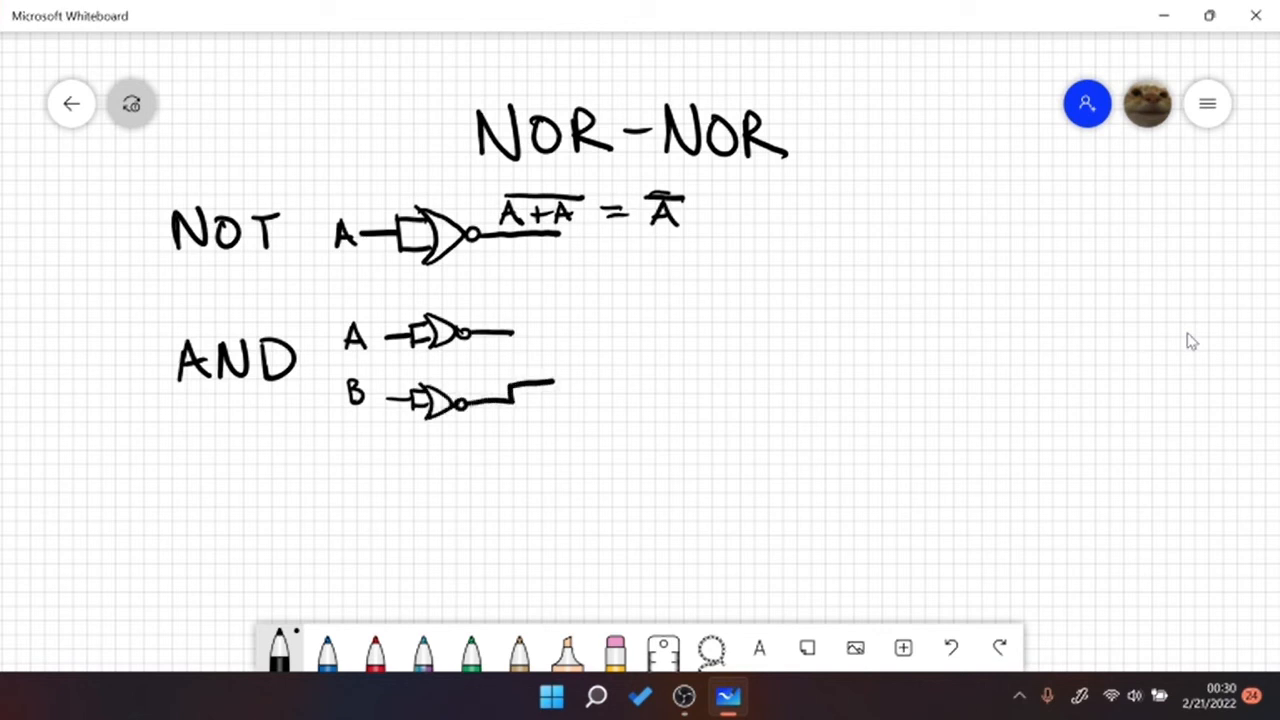
drag(500, 340, 550, 360)
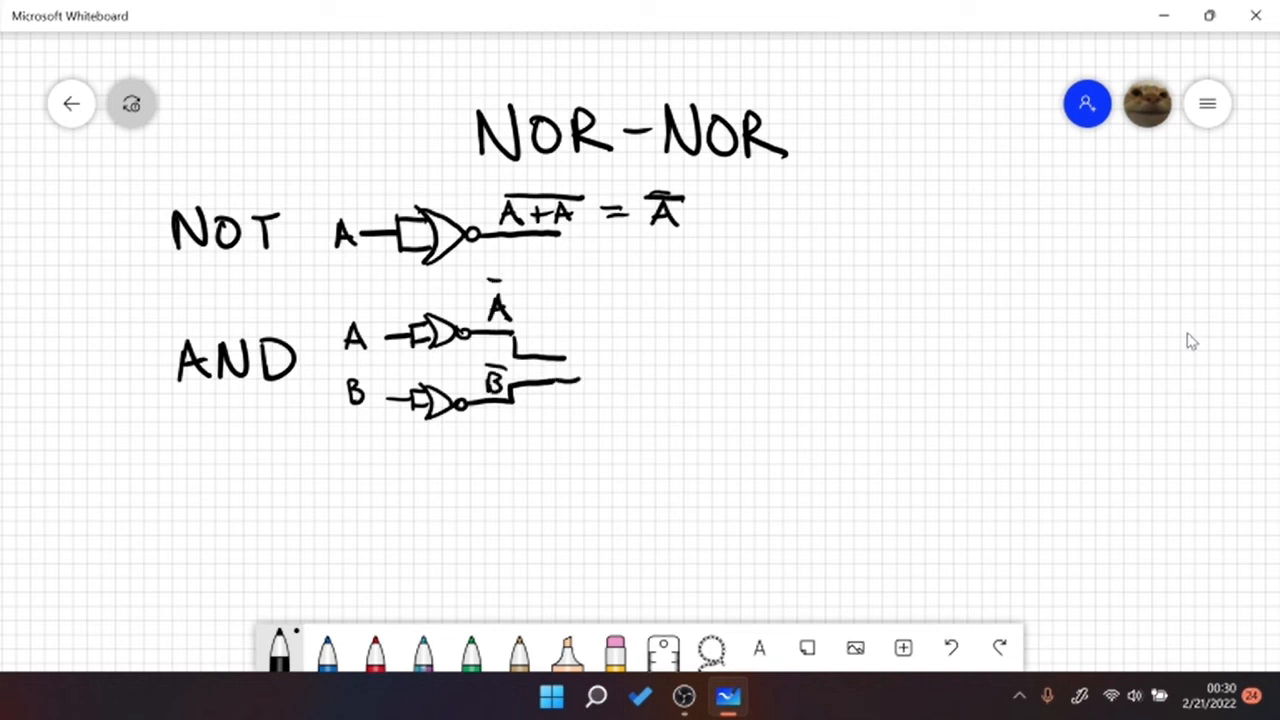
- Join Ā and B̄ in a final NOR gate and write its output as the negated sum Ā + B̄
drag(540, 344, 610, 376)
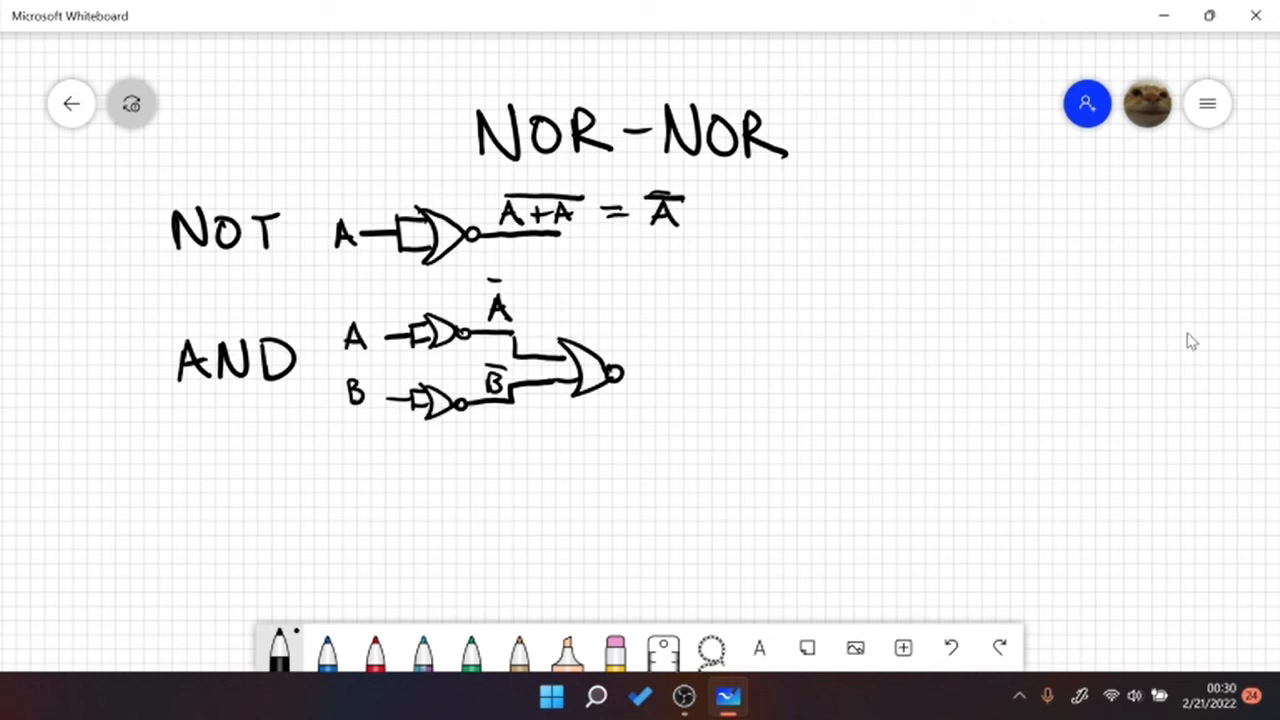
drag(620, 372, 724, 370)
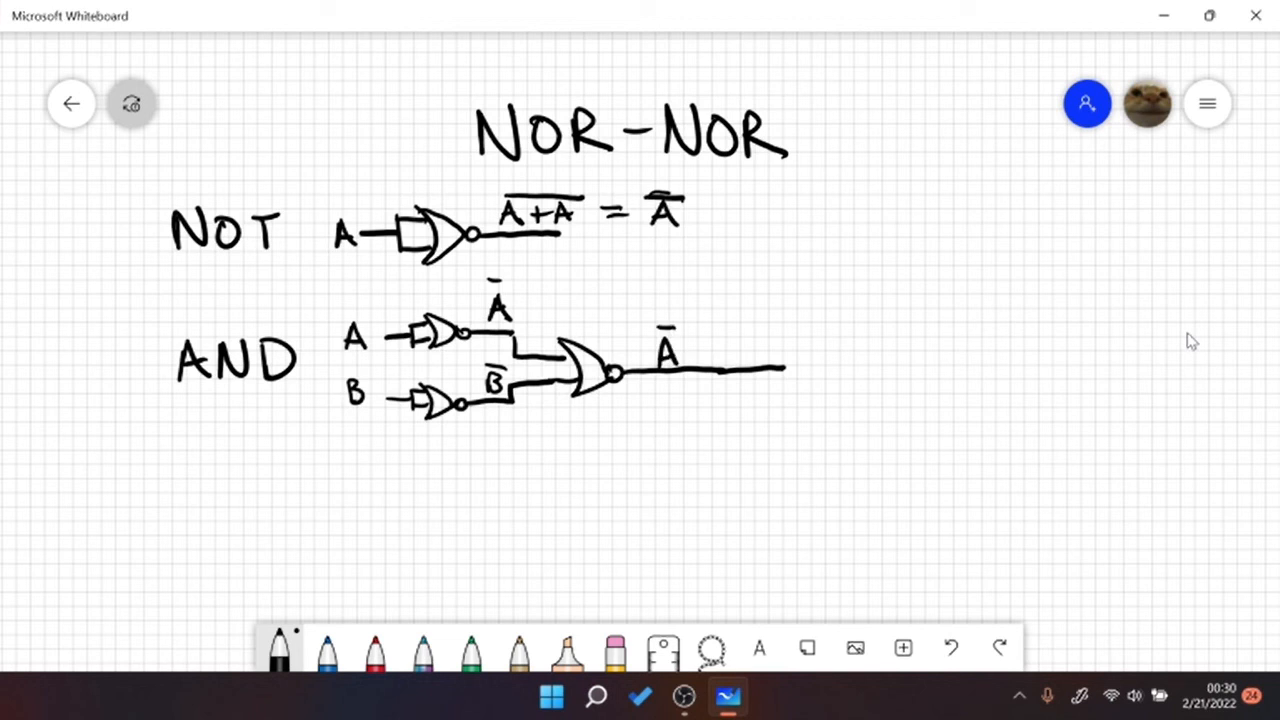
drag(690, 356, 736, 360)
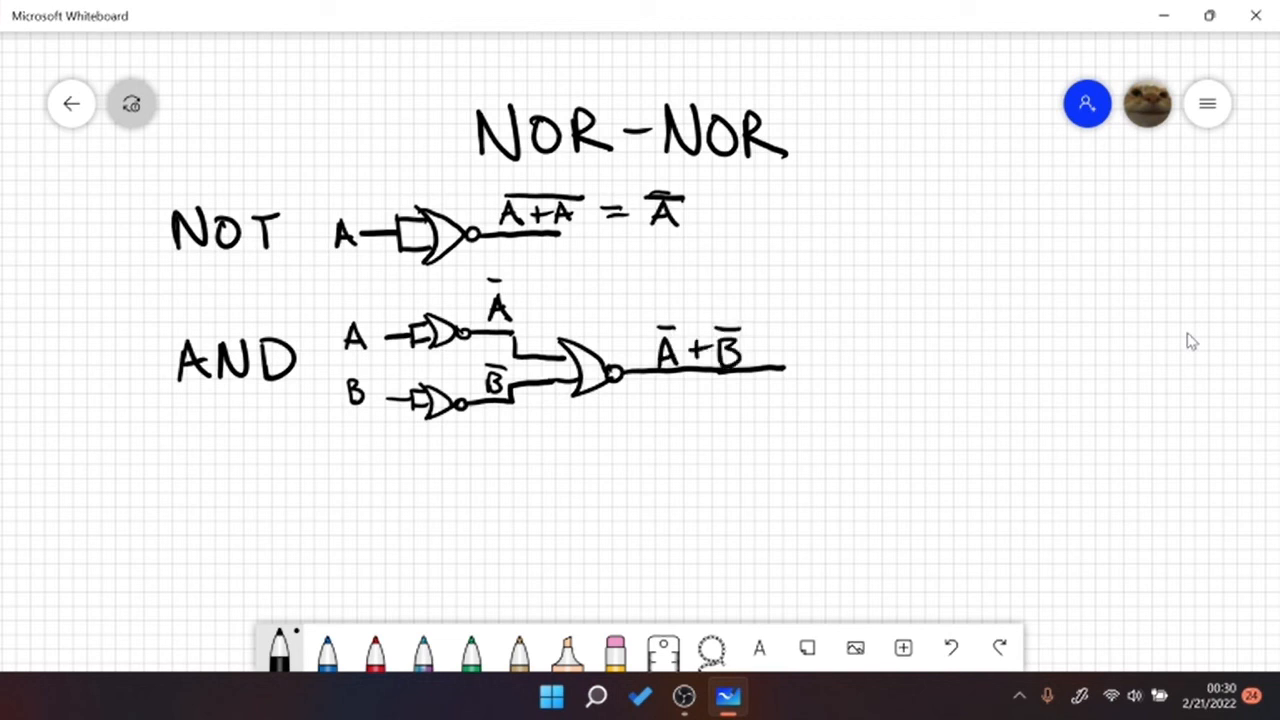
drag(658, 314, 756, 314)
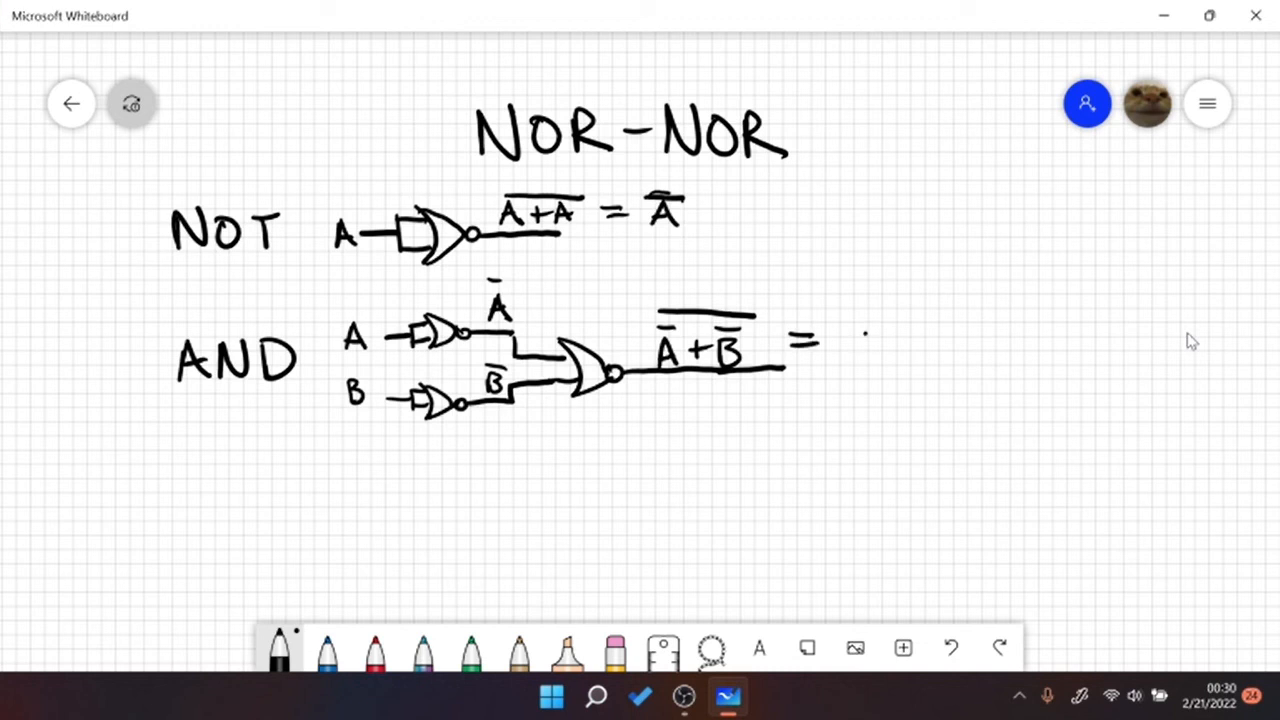
- Simplify via the double-negated product to AB, then start the OR section with A and B
drag(860, 360, 916, 360)
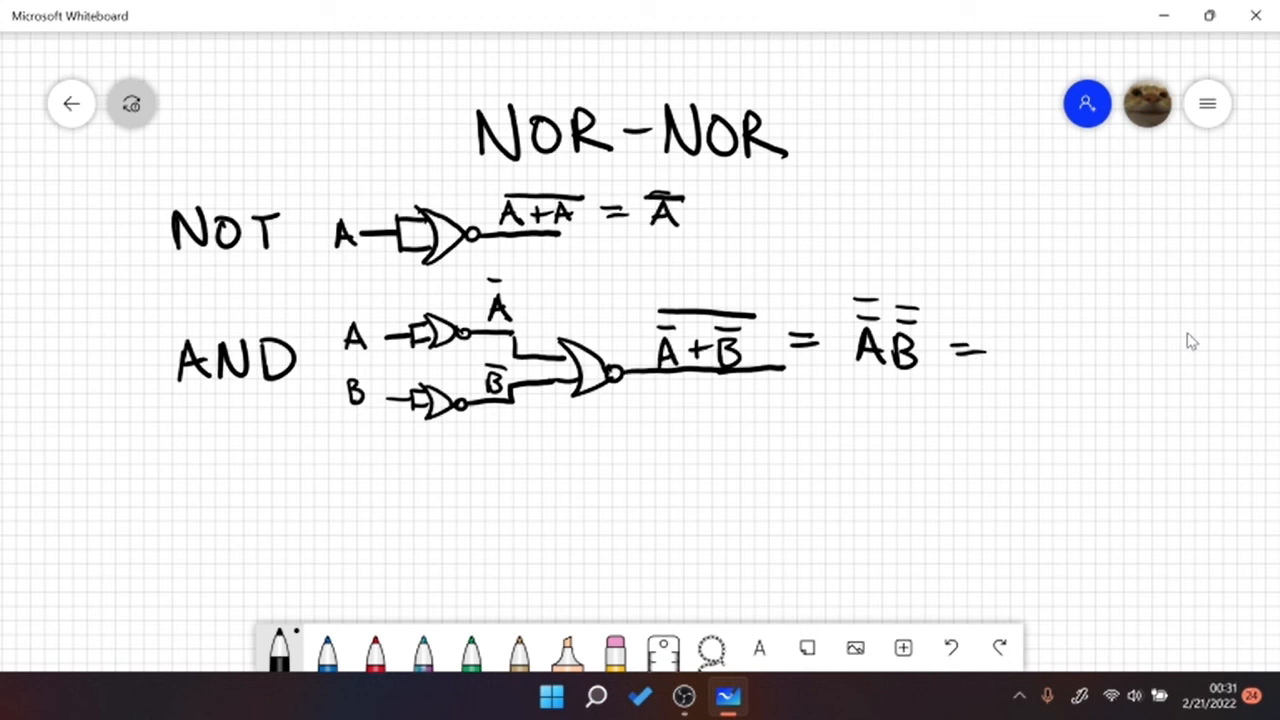
drag(1010, 350, 1076, 350)
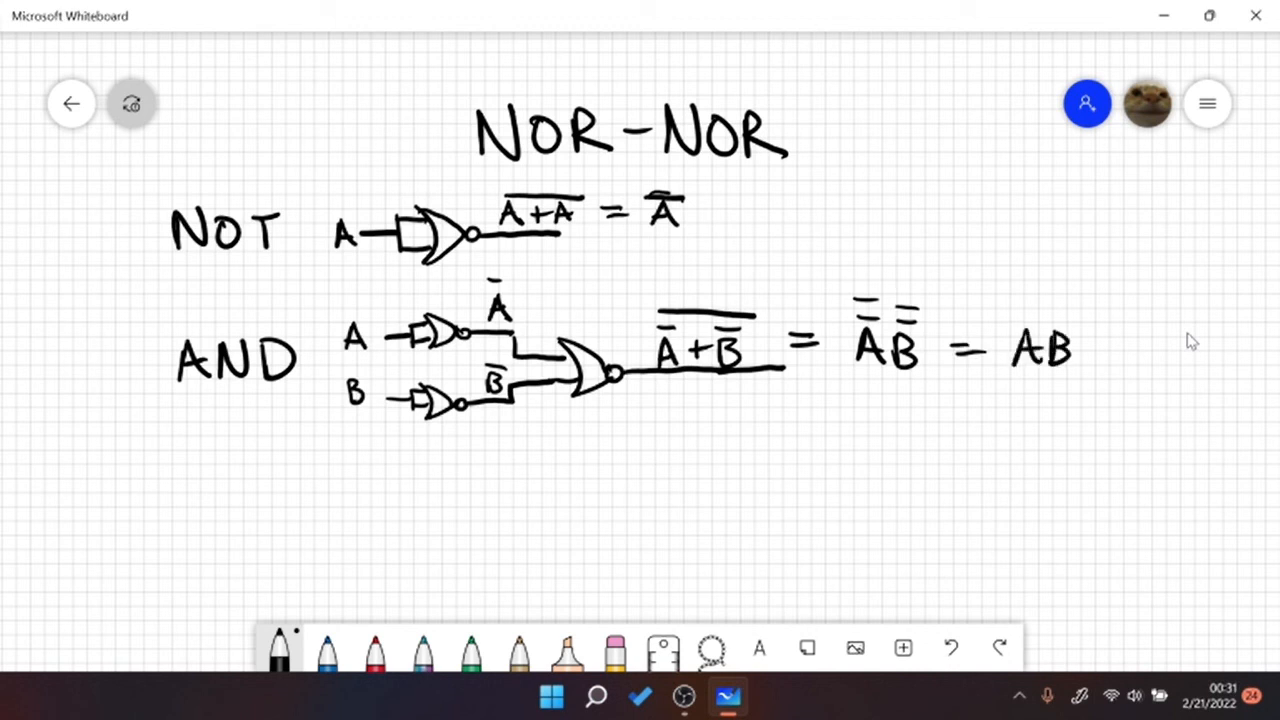
drag(180, 490, 220, 540)
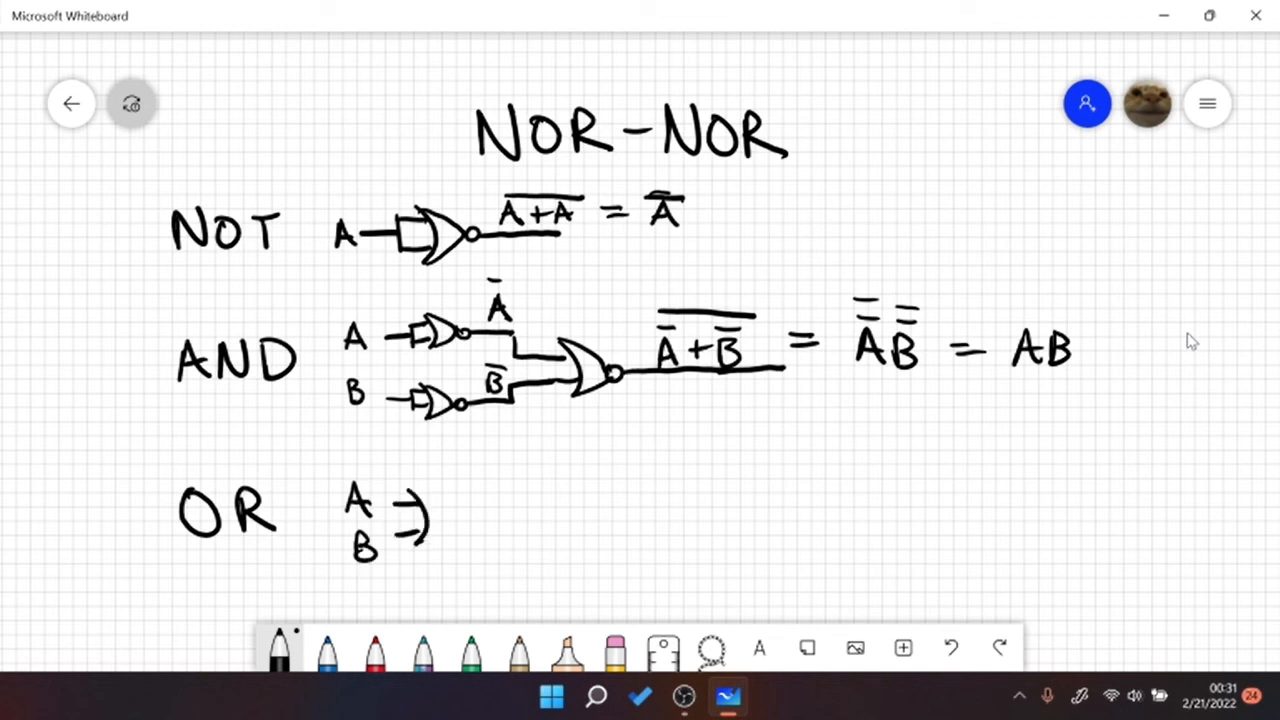
- Draw a NOR gate on A and B with its output labelled as negated A+B
drag(410, 496, 556, 518)
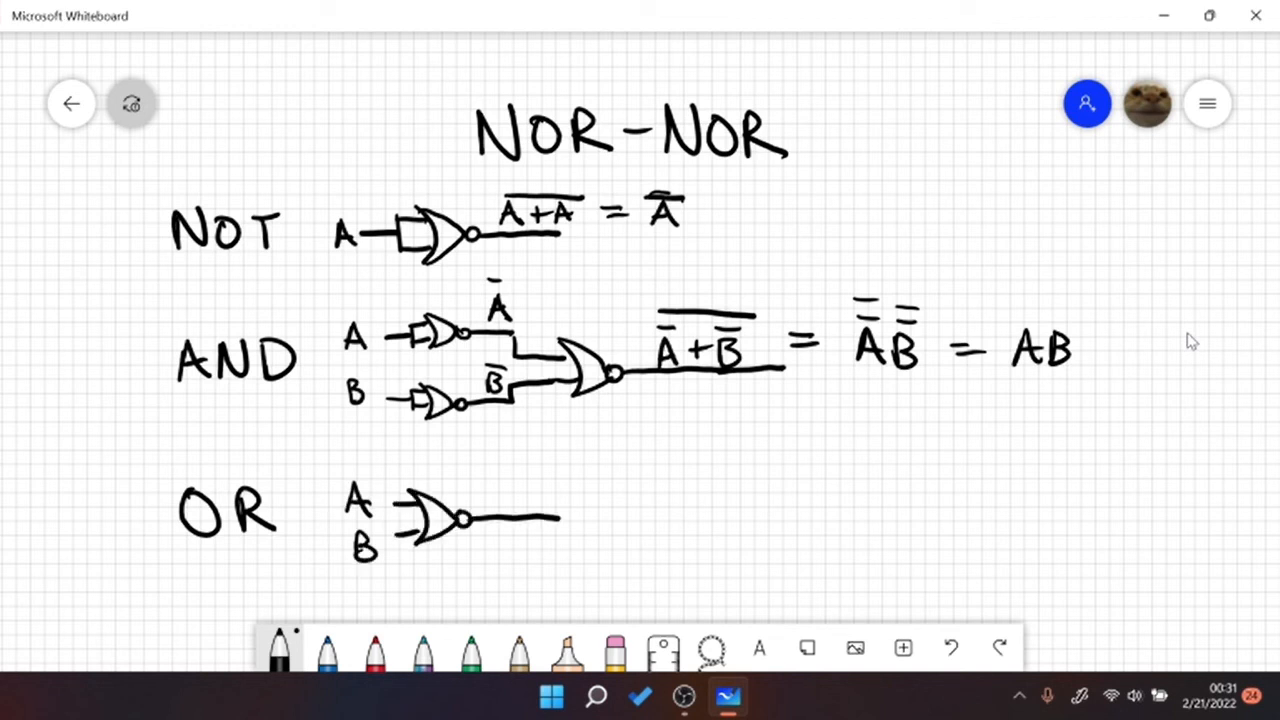
drag(490, 516, 510, 500)
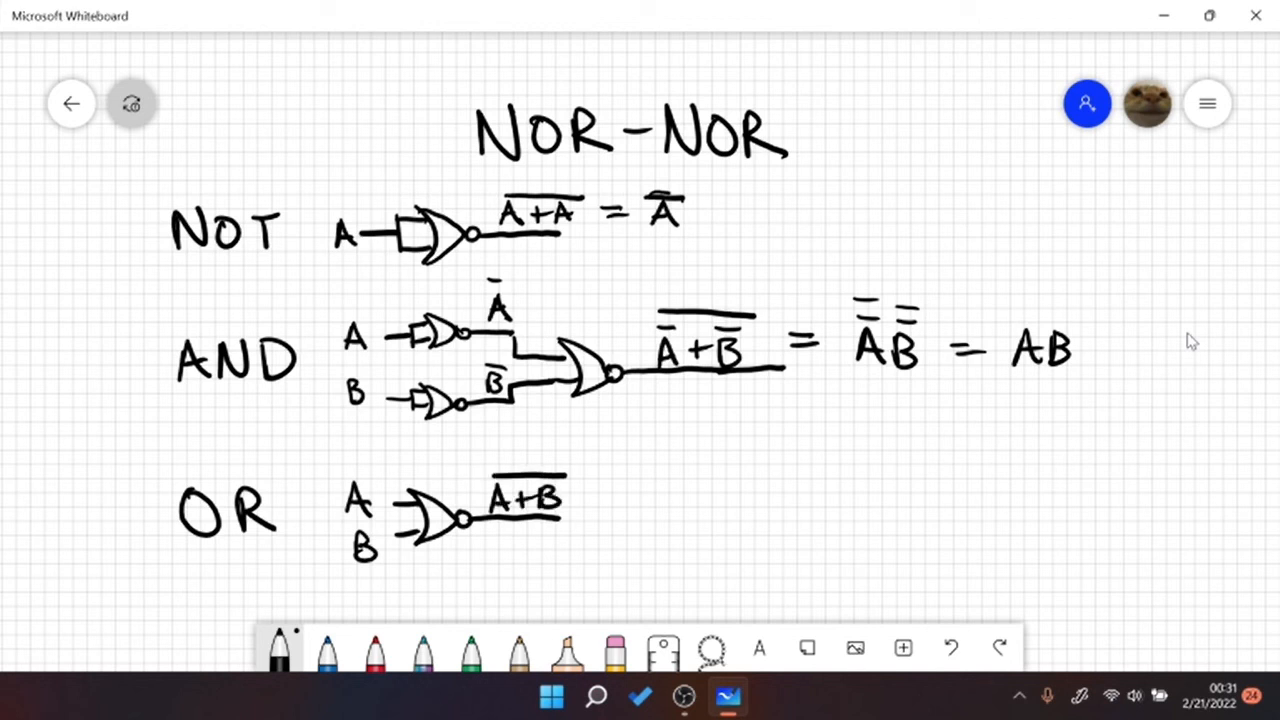
drag(540, 518, 580, 516)
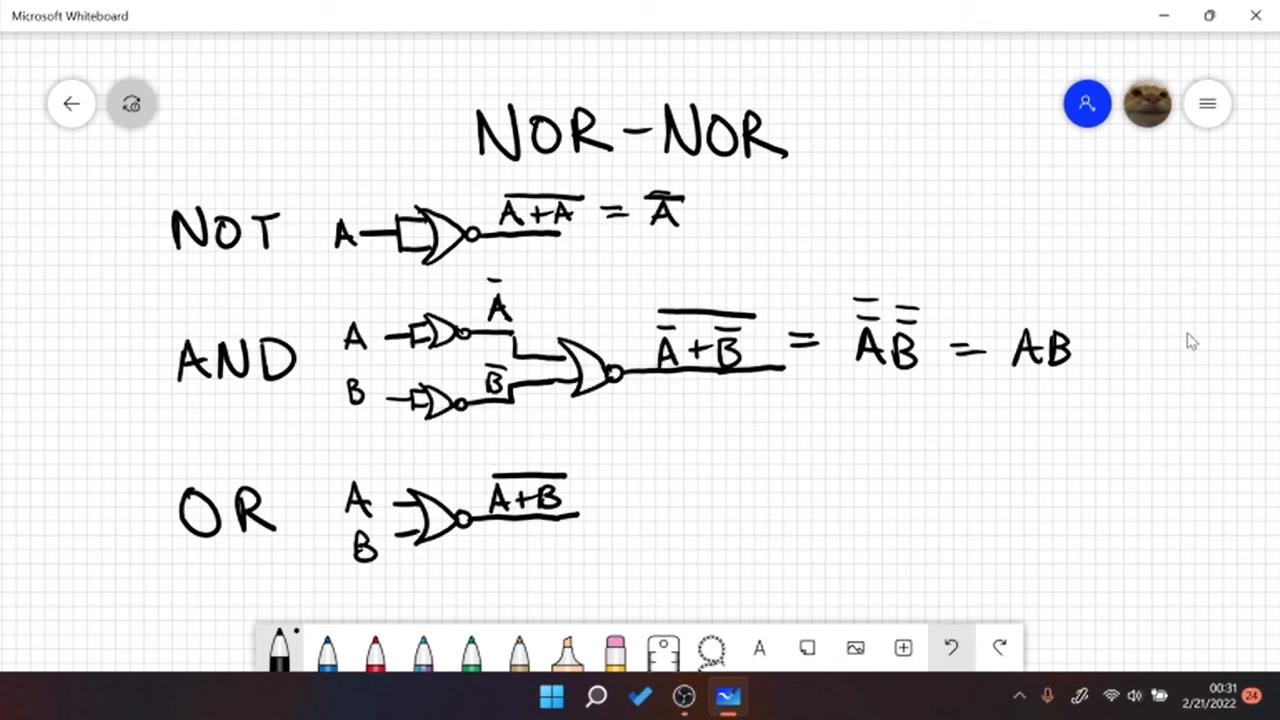
- Chain a second NOR as inverter and write the double-negated A+B simplifying to A + B
drag(576, 520, 620, 520)
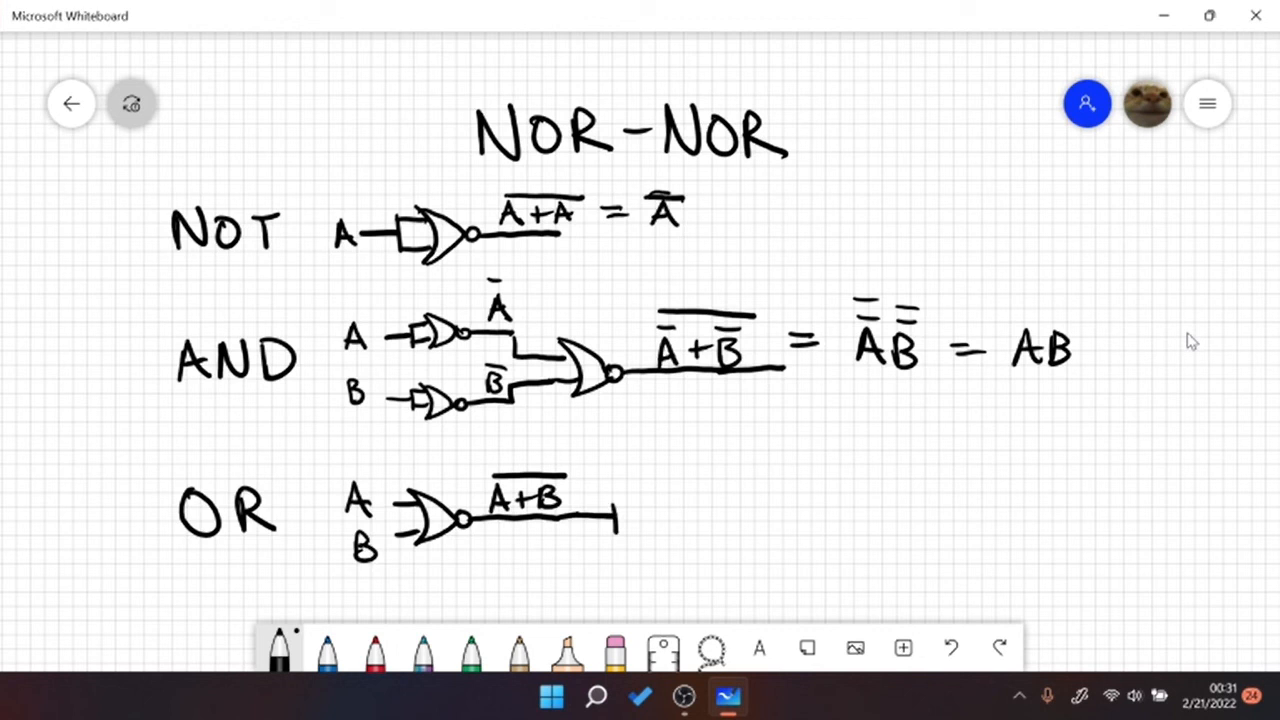
drag(620, 520, 656, 516)
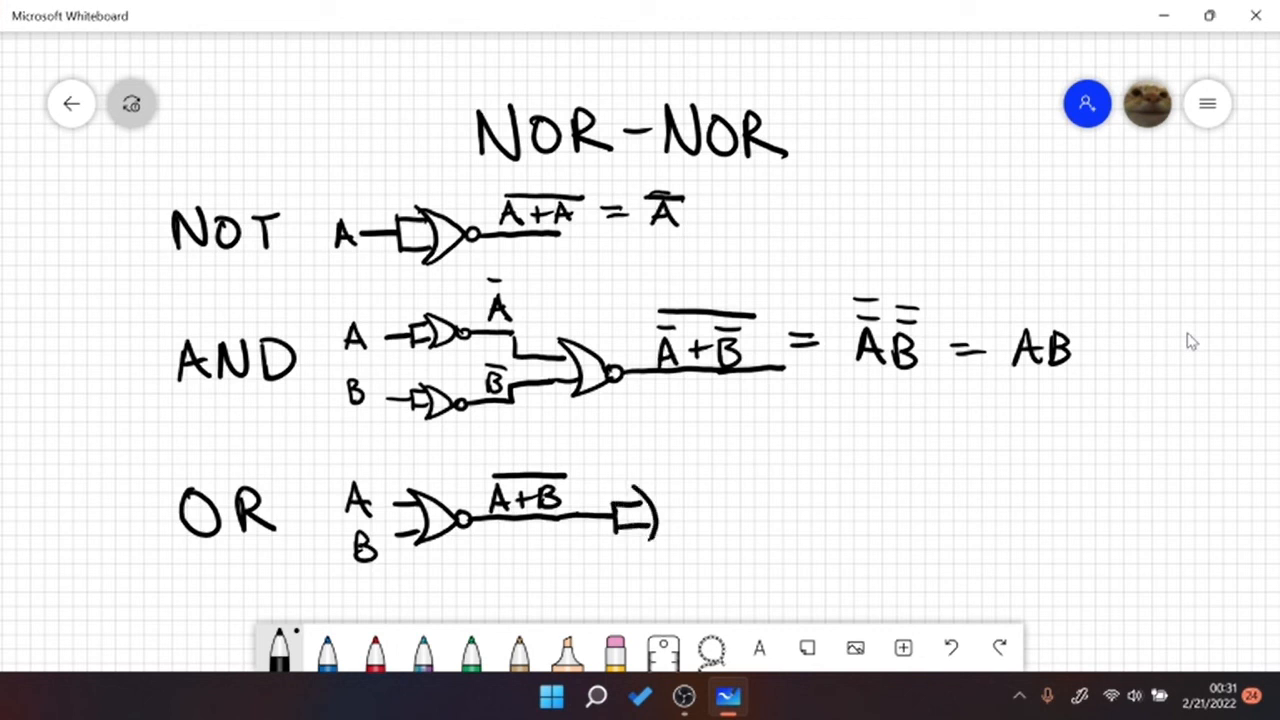
drag(644, 500, 690, 520)
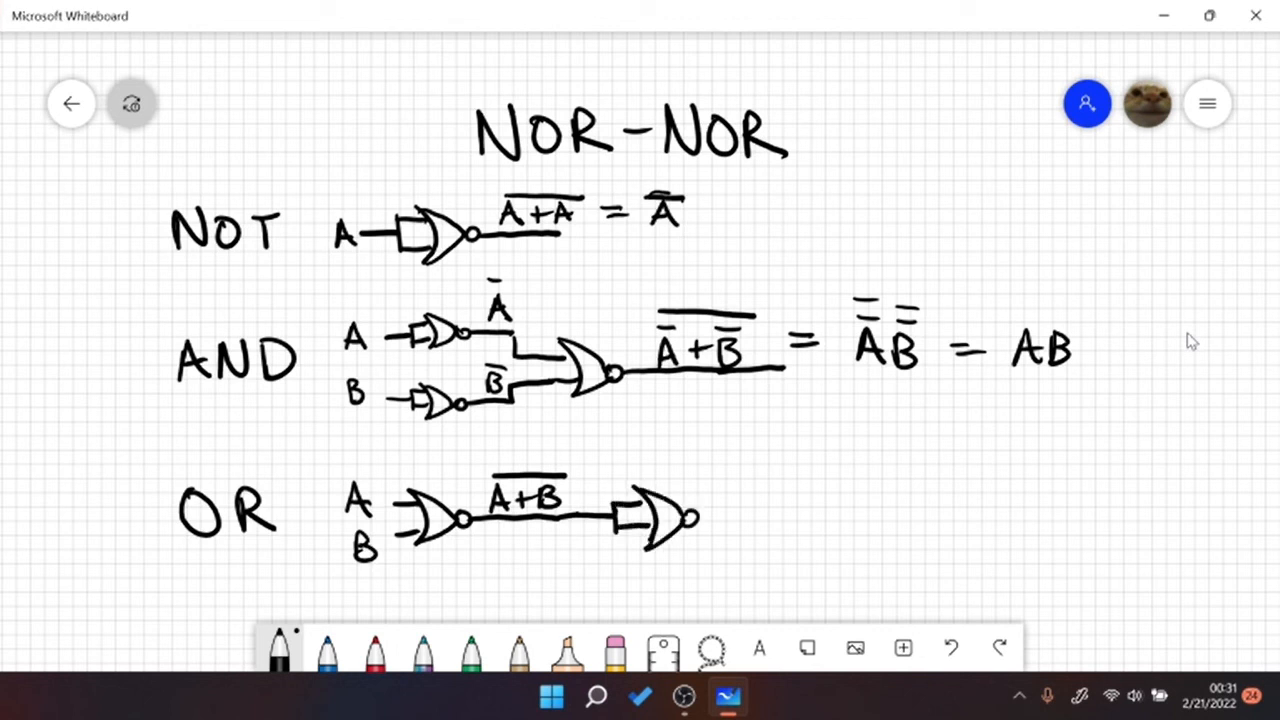
drag(700, 516, 830, 516)
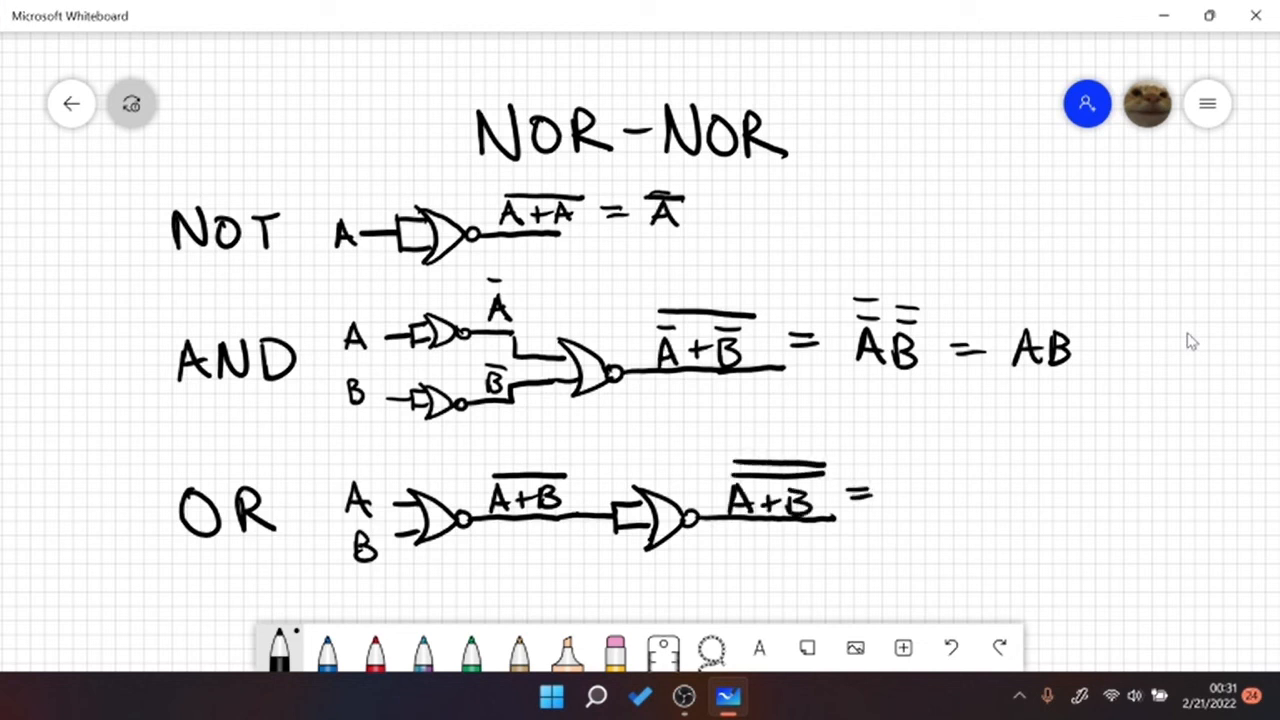
drag(890, 500, 990, 500)
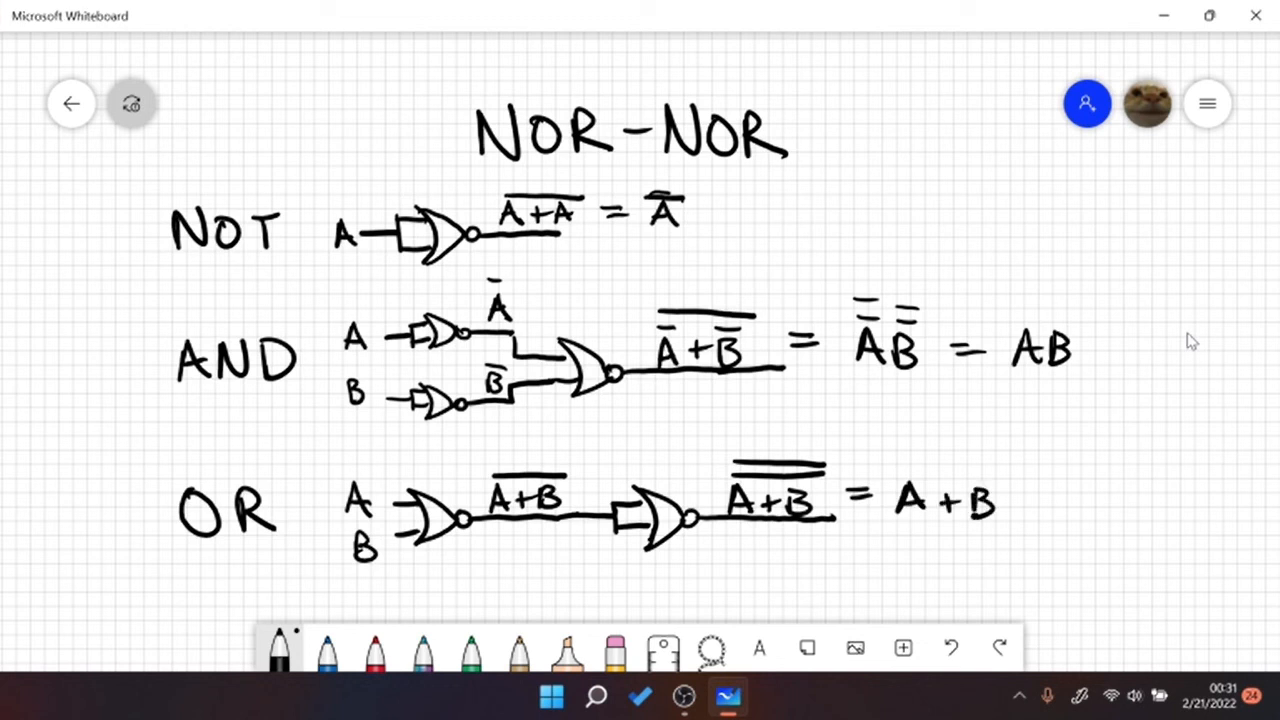